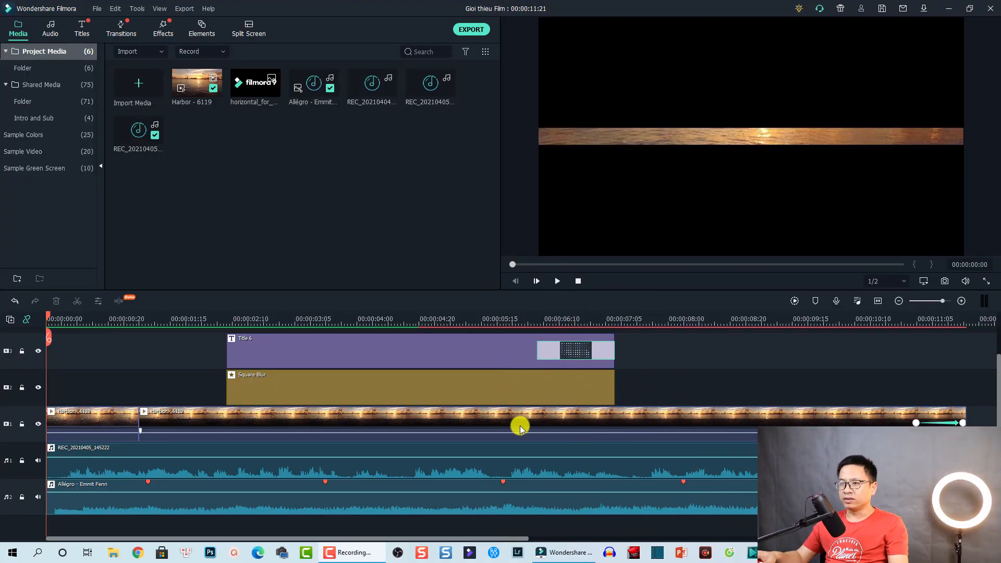
{"action": "mouse_move", "coordinate": [197, 363]}
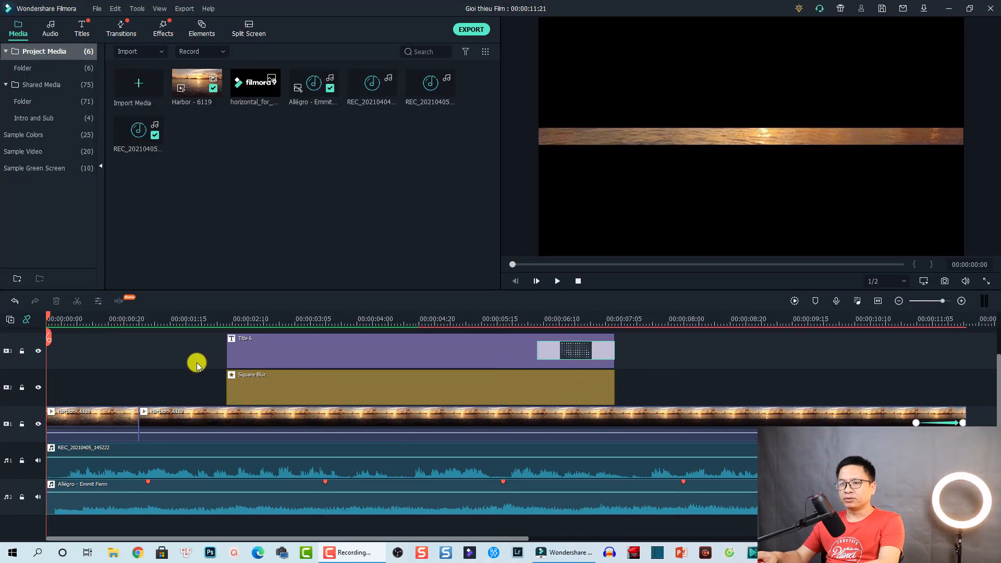
Select the Title 6 clip and scrub through the finished SIMPLE TITLE over the blurred harbor.
{"action": "left_click", "coordinate": [91, 423]}
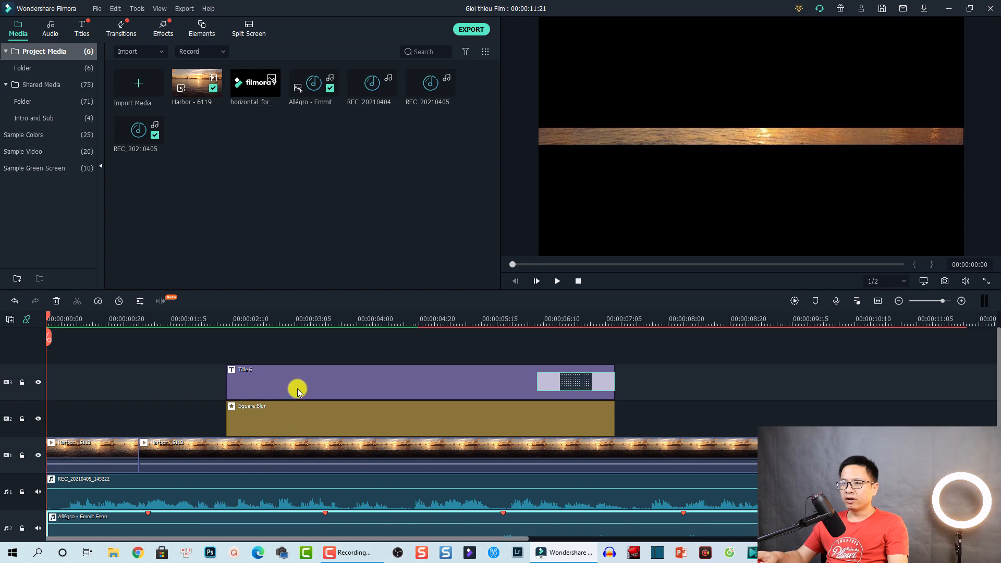
{"action": "left_click", "coordinate": [291, 319]}
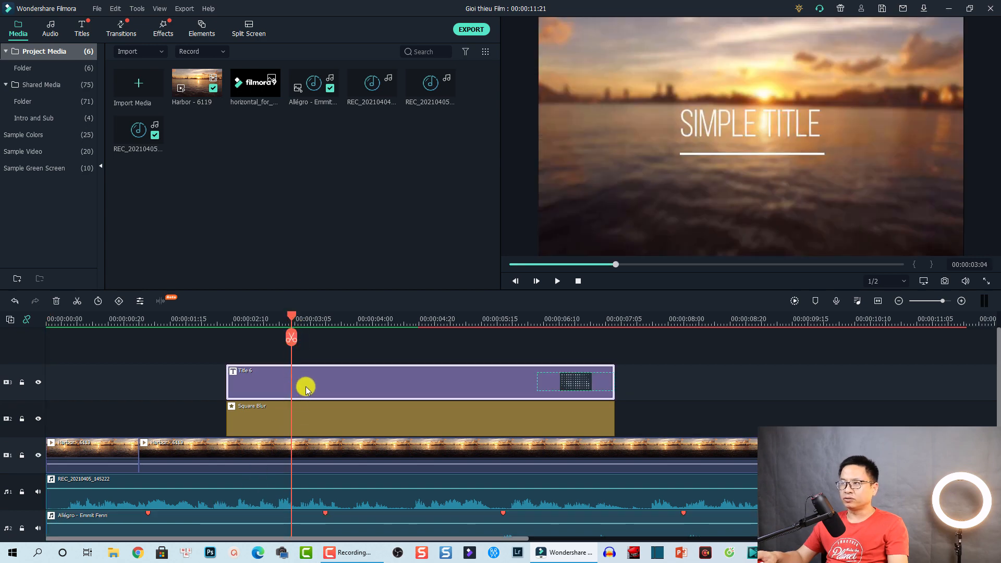
{"action": "left_click", "coordinate": [276, 415]}
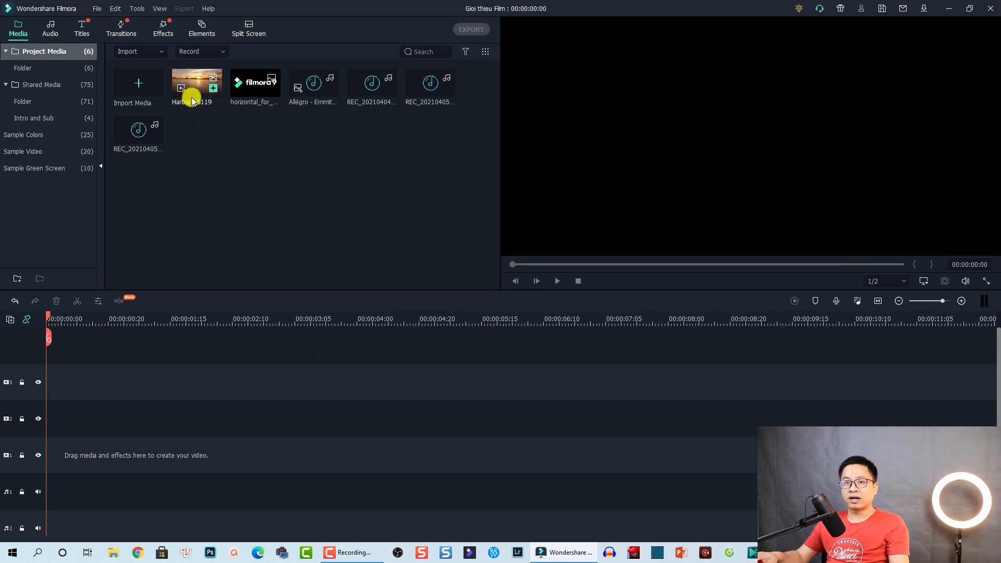
Place Harbor - 6119 on video track 2, keeping the 1920x1080 25fps project settings.
{"action": "left_click", "coordinate": [196, 83]}
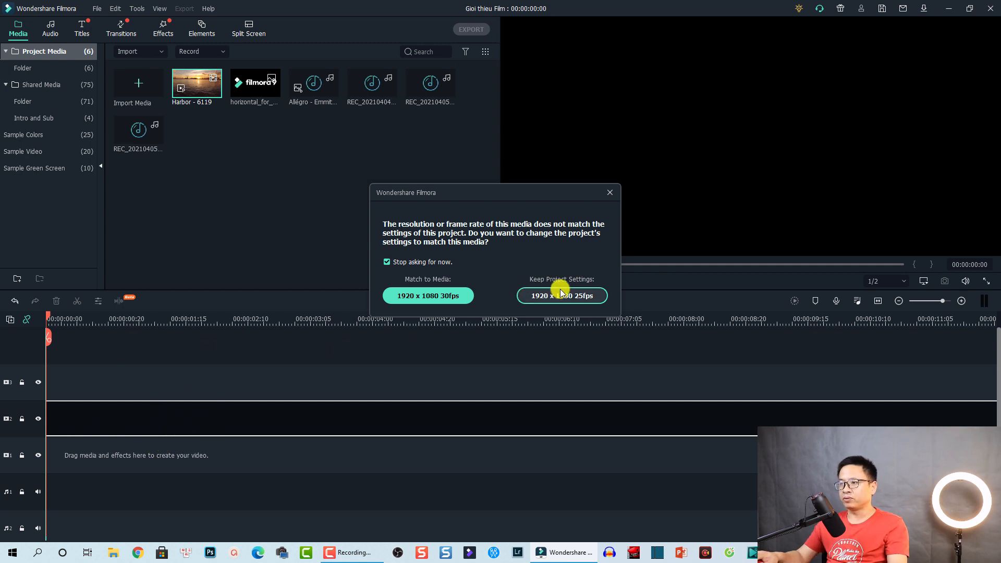
{"action": "left_click", "coordinate": [561, 296]}
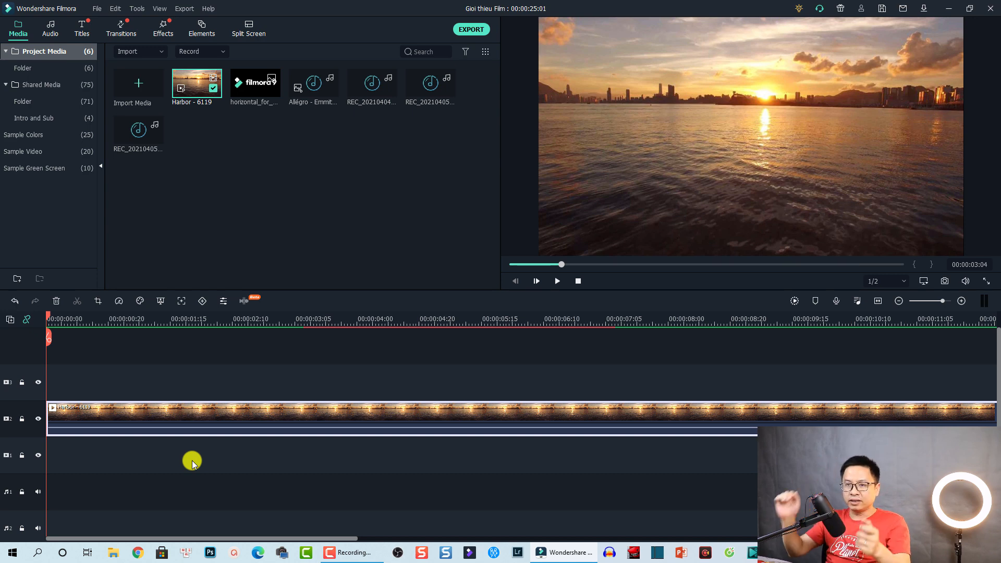
{"action": "mouse_move", "coordinate": [114, 321]}
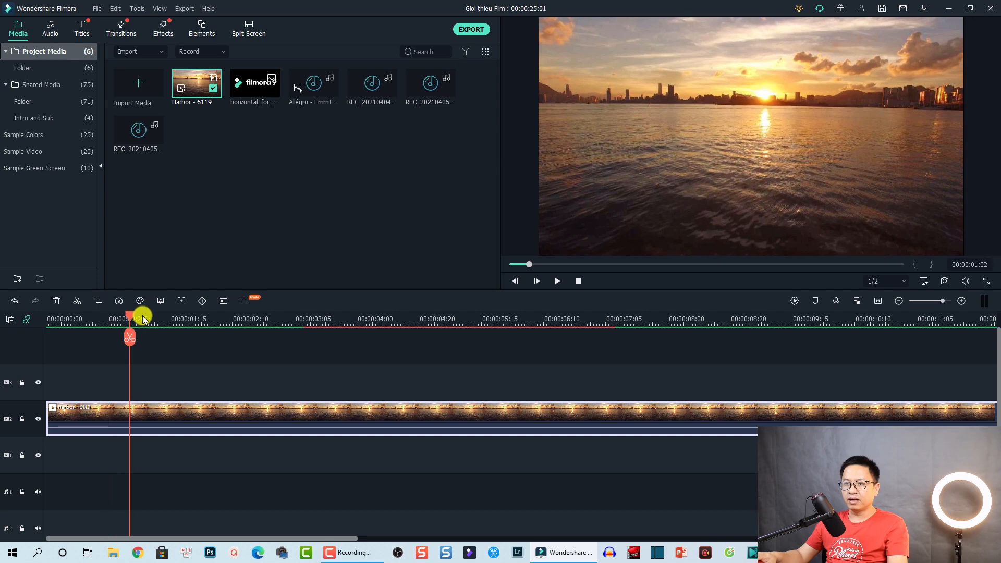
Split the harbor clip at 00:00:01:22 and bring up Crop and Zoom for the first part.
{"action": "left_click_drag", "start_coordinate": [129, 319], "coordinate": [191, 329]}
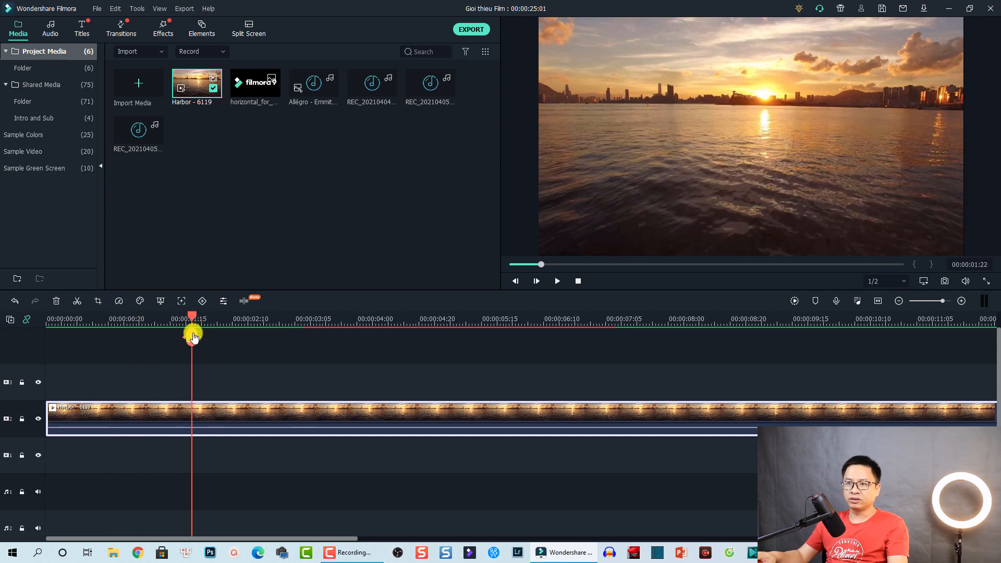
{"action": "left_click", "coordinate": [192, 333]}
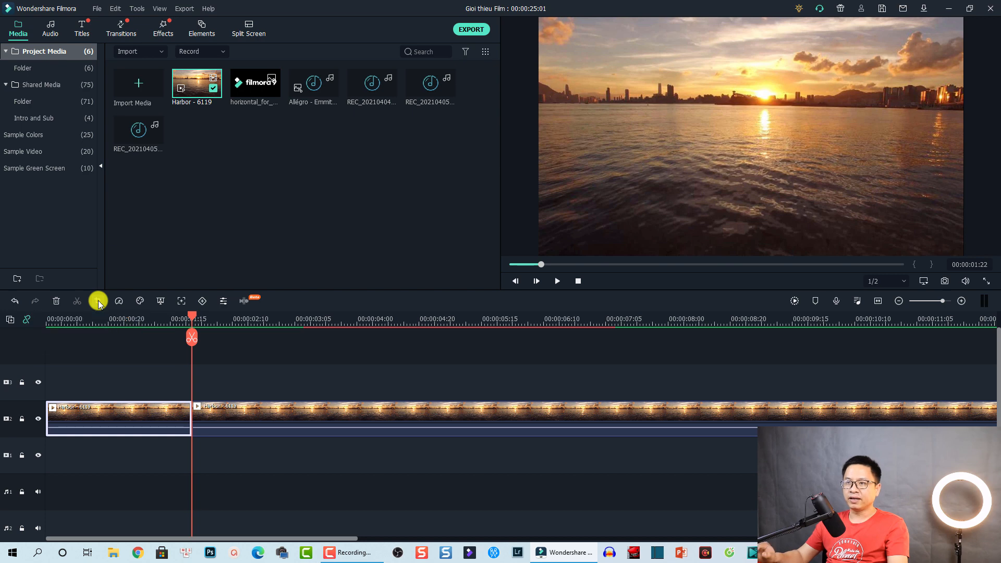
{"action": "left_click", "coordinate": [98, 301]}
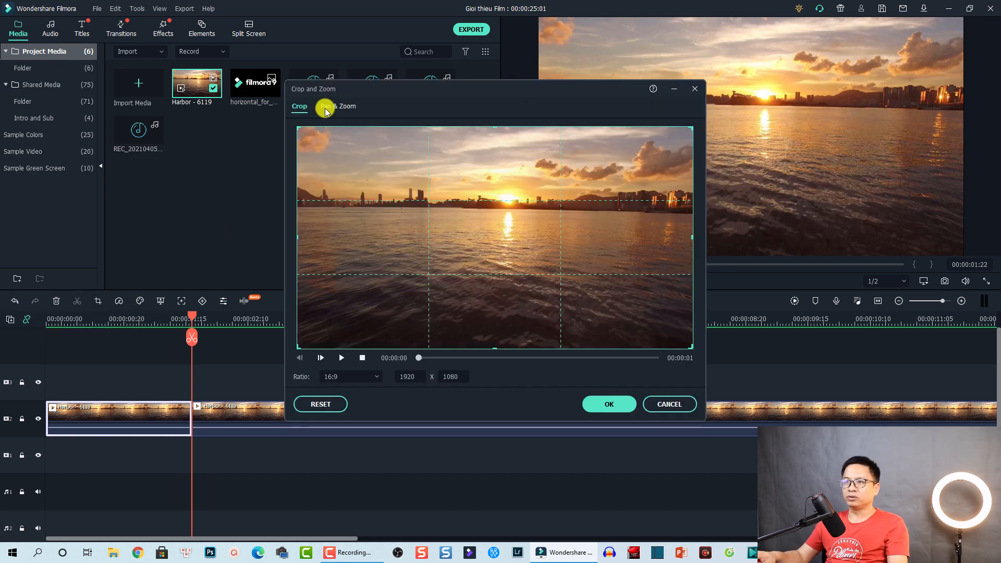
In Pan & Zoom, swap start and end and squeeze the Start box into a 1920x73 strip.
{"action": "left_click", "coordinate": [337, 106]}
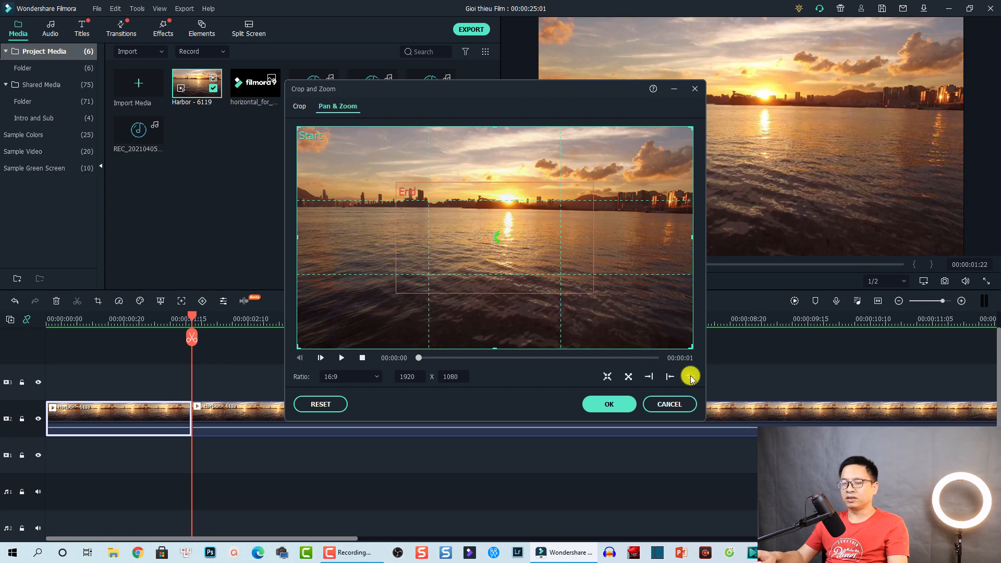
{"action": "mouse_move", "coordinate": [689, 376]}
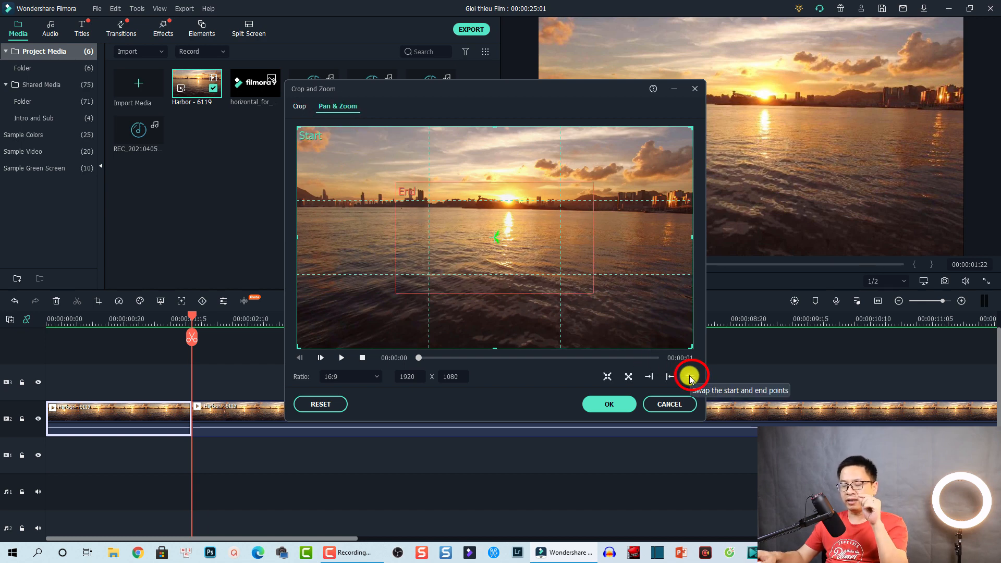
{"action": "left_click", "coordinate": [691, 376]}
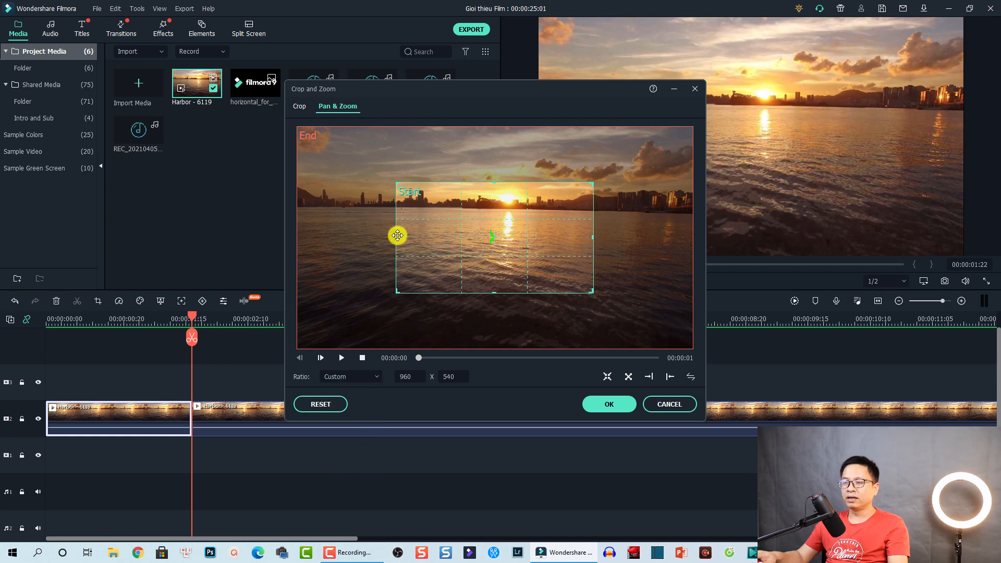
{"action": "left_click_drag", "start_coordinate": [397, 236], "coordinate": [431, 233]}
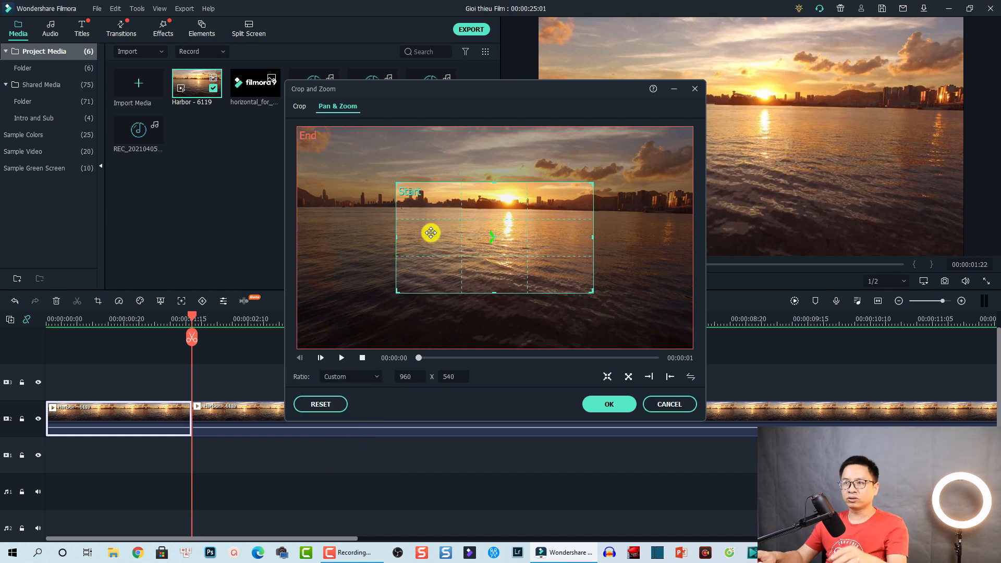
{"action": "left_click_drag", "start_coordinate": [396, 238], "coordinate": [307, 237]}
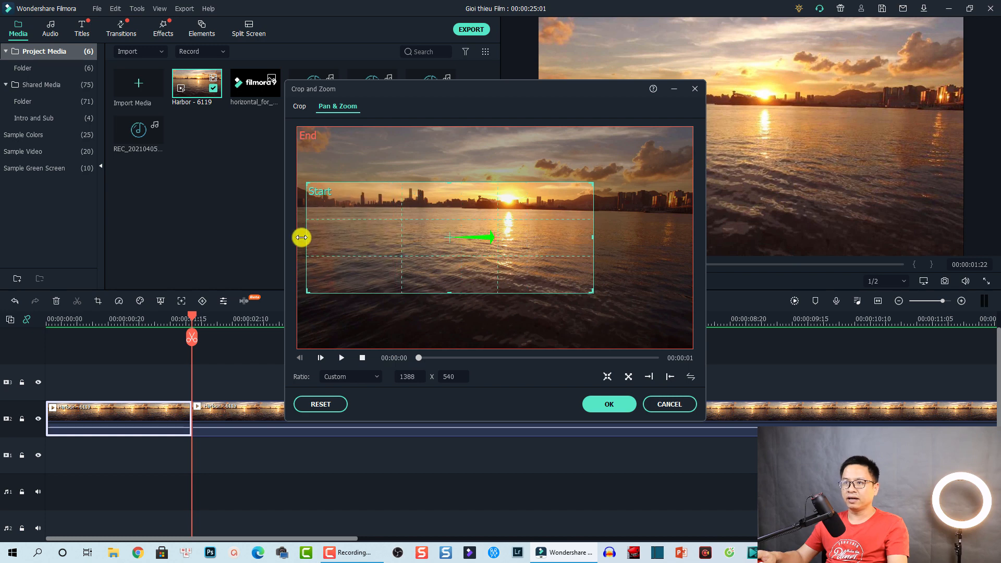
{"action": "left_click_drag", "start_coordinate": [301, 238], "coordinate": [597, 246]}
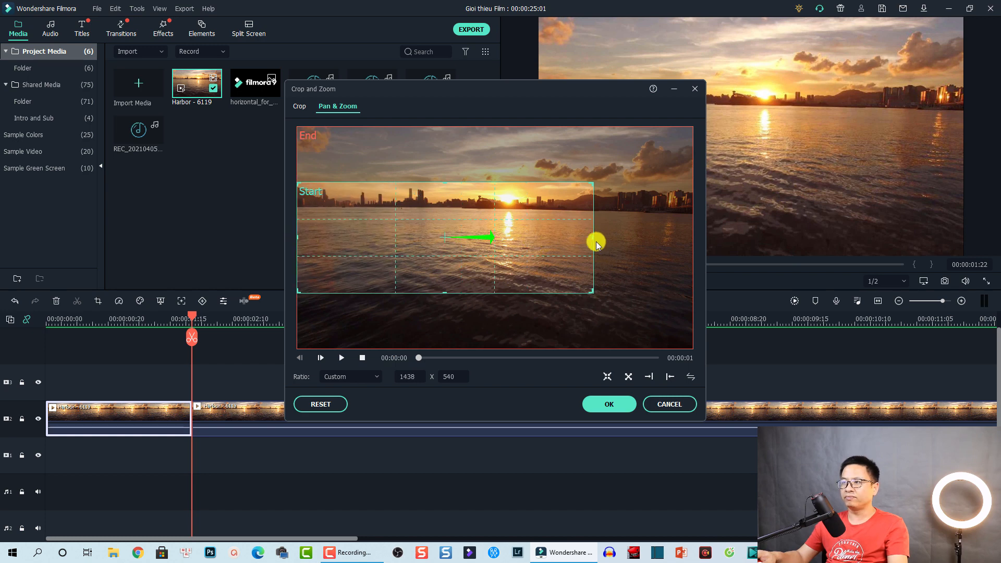
{"action": "left_click_drag", "start_coordinate": [592, 240], "coordinate": [691, 239]}
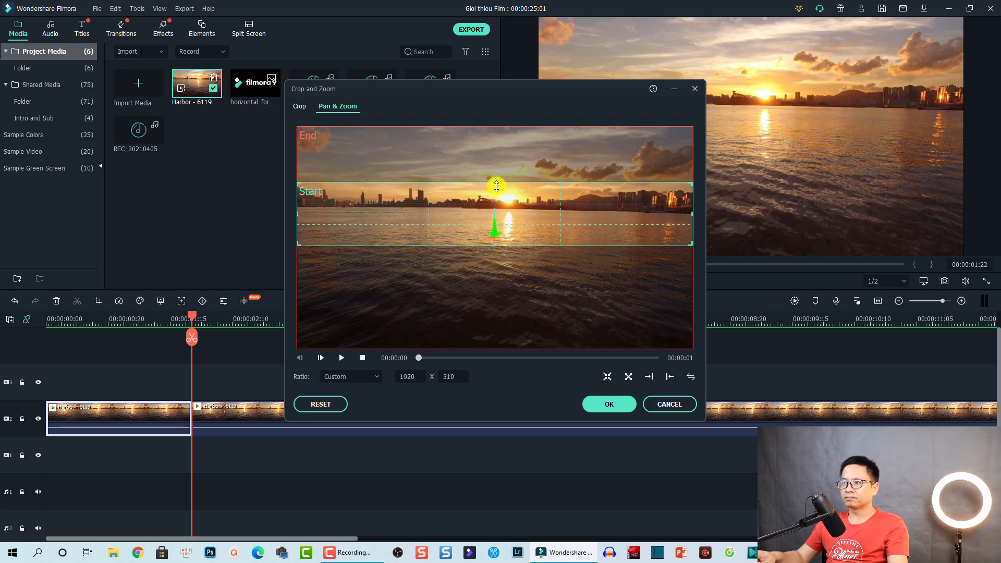
{"action": "left_click_drag", "start_coordinate": [496, 186], "coordinate": [495, 239]}
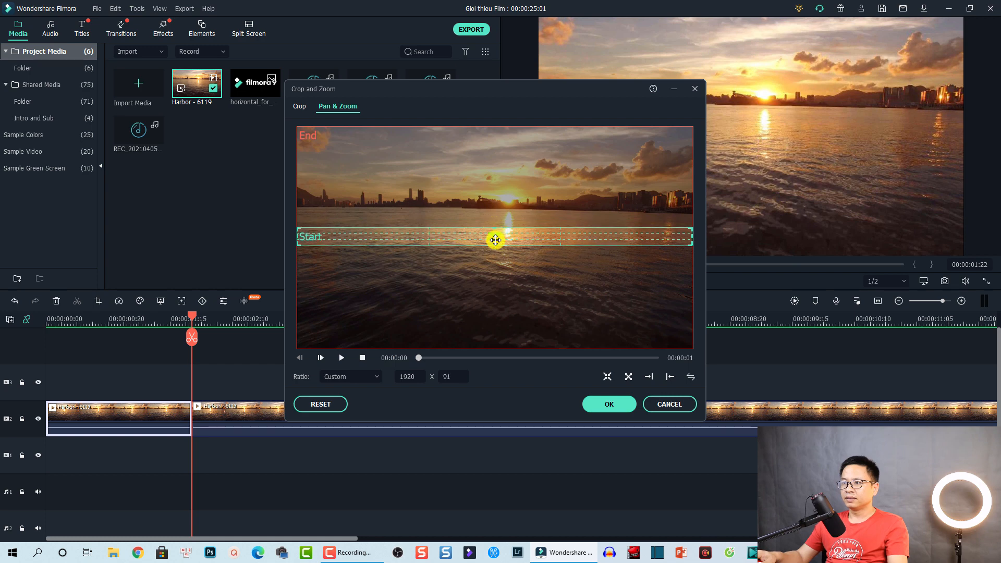
{"action": "left_click_drag", "start_coordinate": [494, 240], "coordinate": [431, 330]}
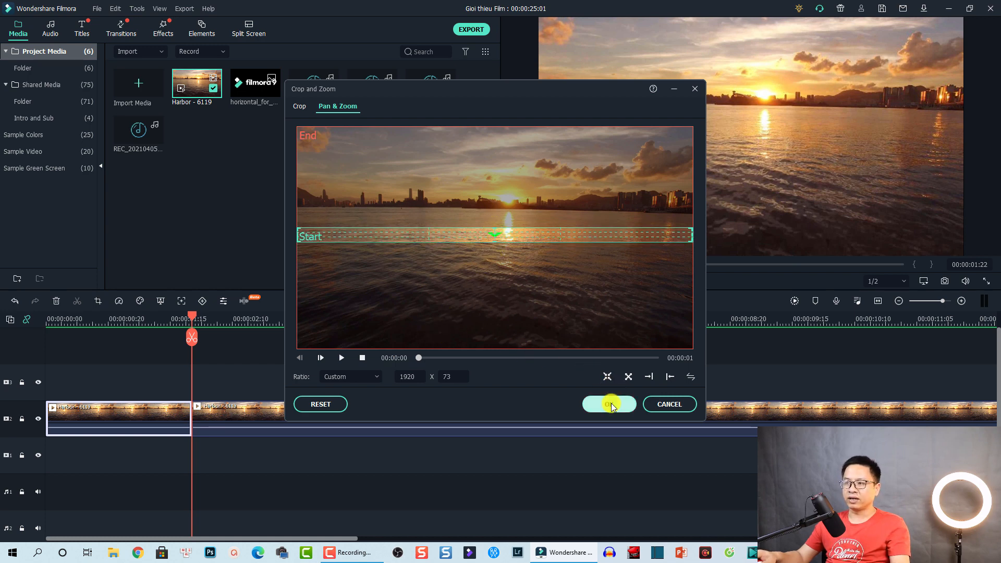
Confirm the Pan & Zoom framing with OK and move the playhead into the second piece.
{"action": "left_click", "coordinate": [609, 404]}
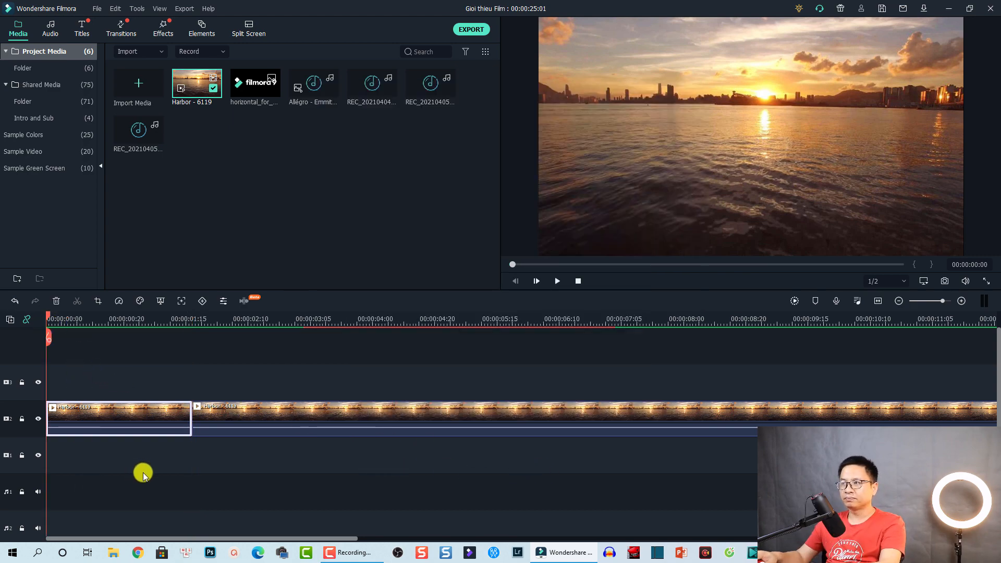
{"action": "left_click", "coordinate": [557, 281]}
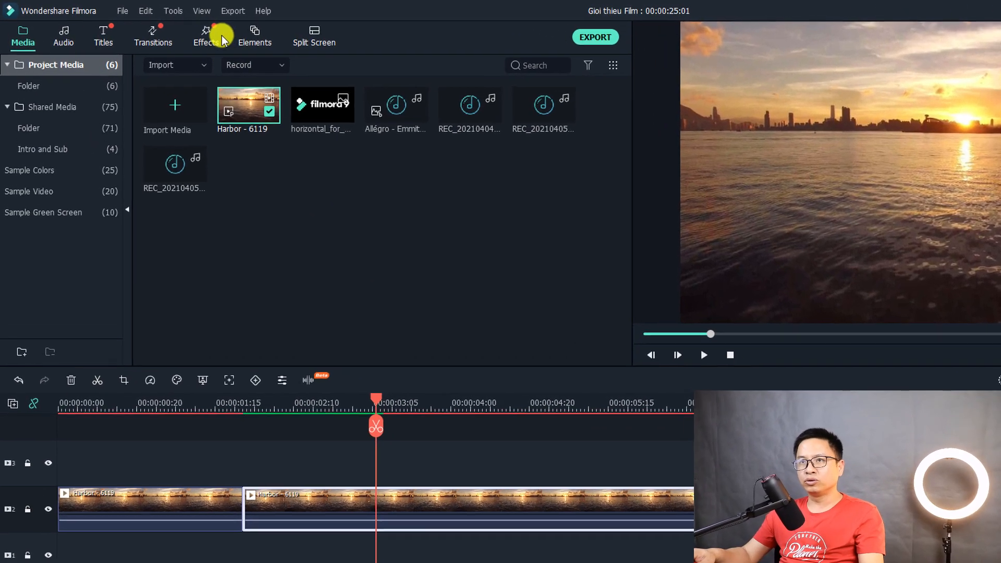
Search effects for 'square blur' and drop Square Blur above the harbor clip at the playhead.
{"action": "left_click", "coordinate": [210, 36]}
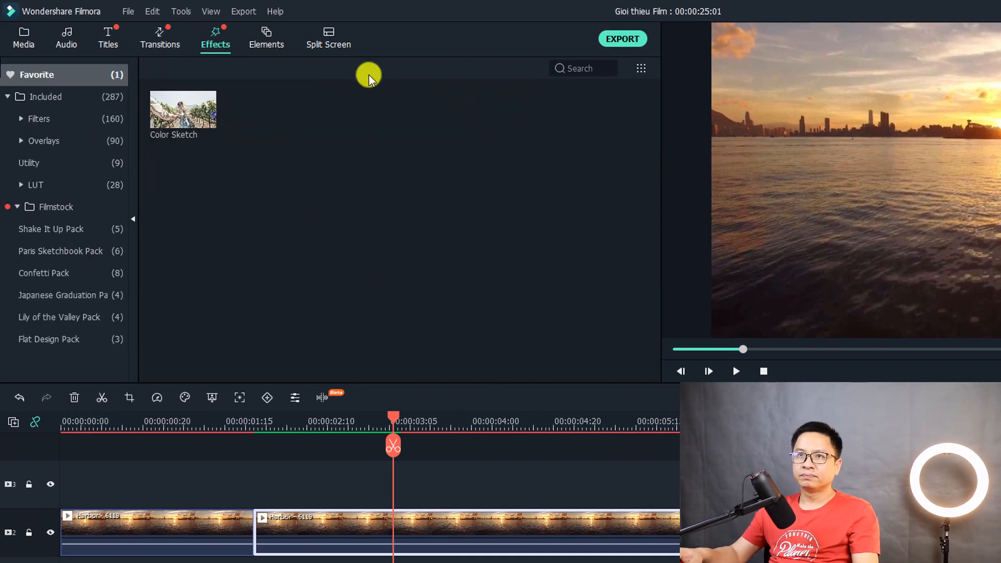
{"action": "left_click", "coordinate": [47, 96]}
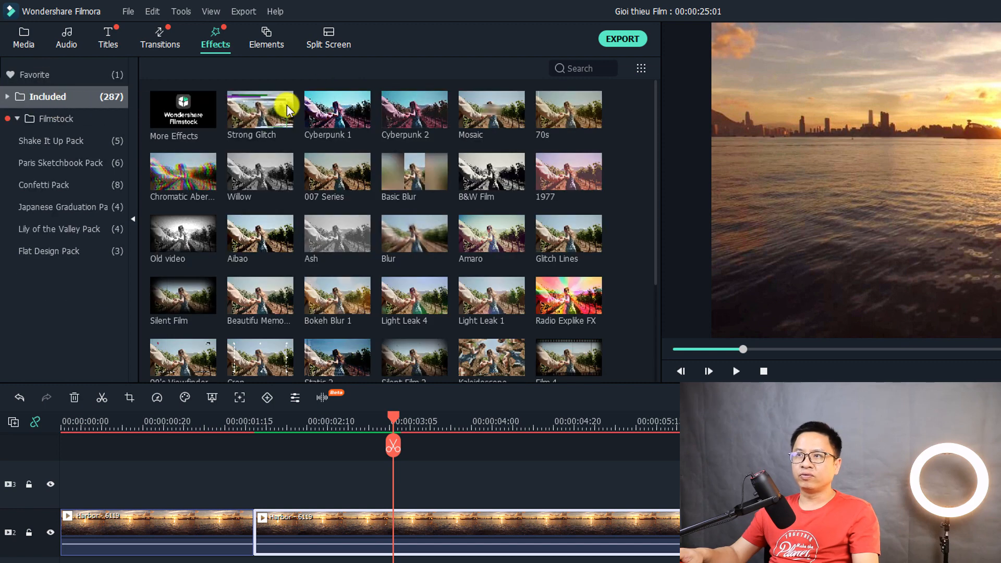
{"action": "left_click", "coordinate": [580, 69]}
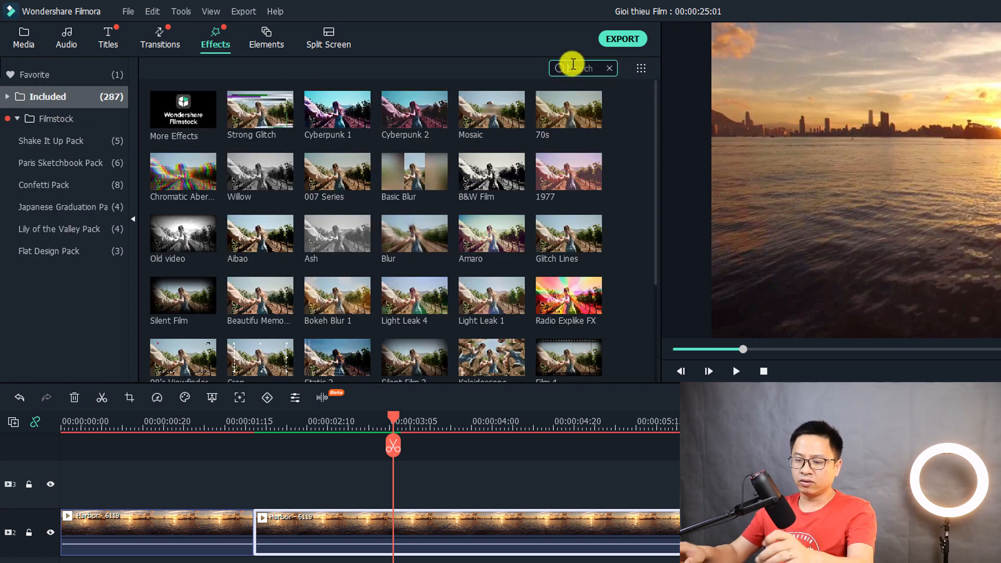
{"action": "type", "text": "square blur"}
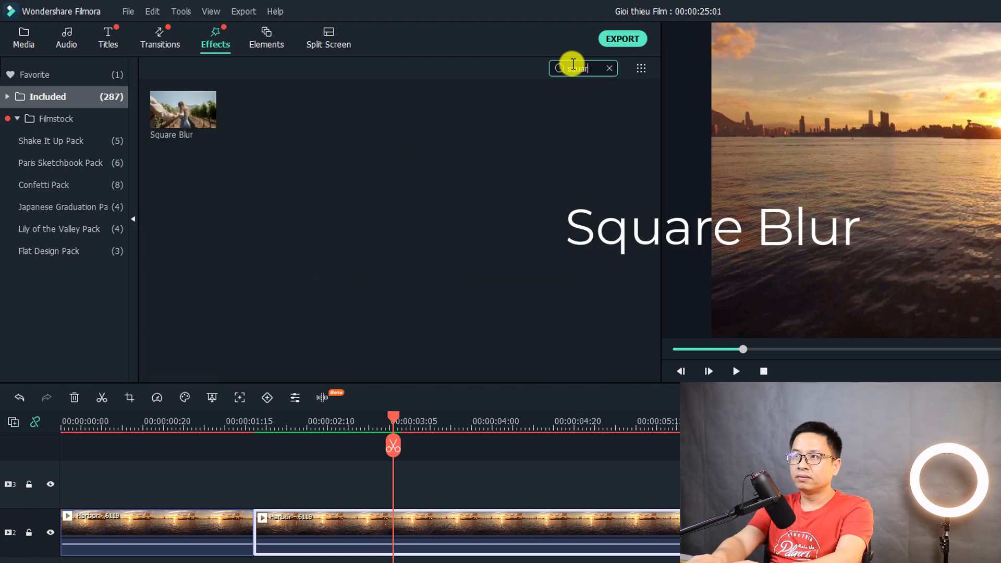
{"action": "type", "text": "squar"}
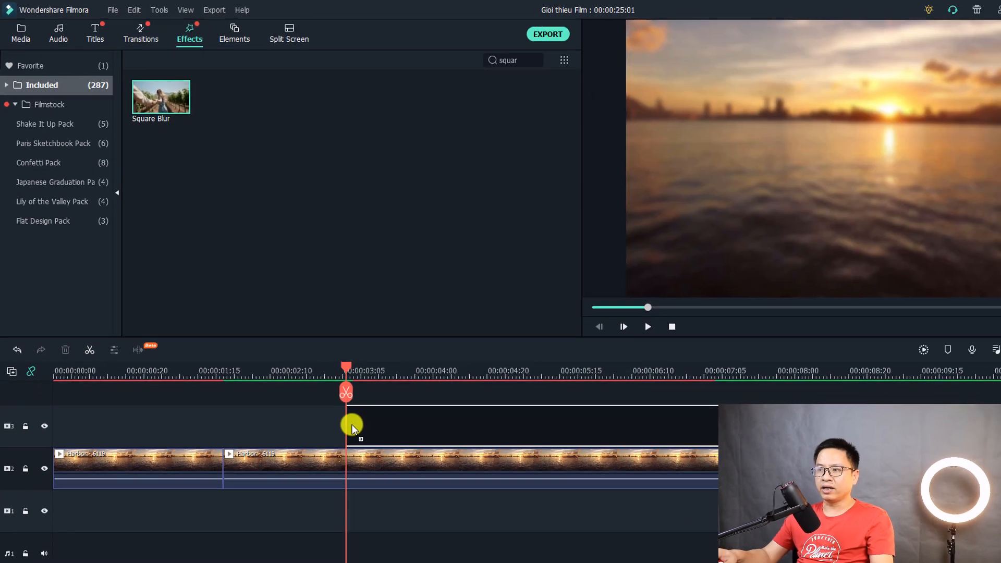
{"action": "left_click_drag", "start_coordinate": [161, 96], "coordinate": [386, 375]}
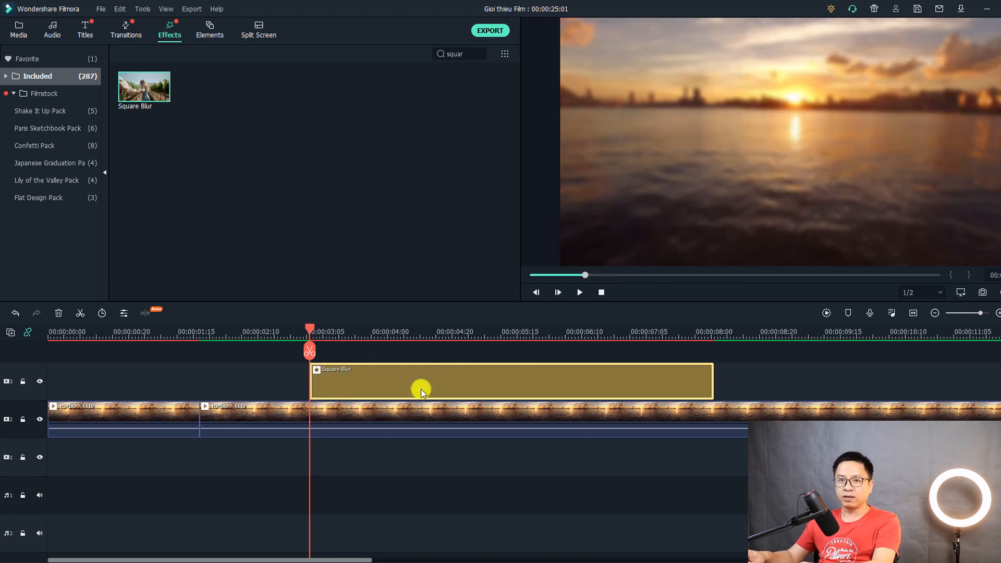
{"action": "mouse_move", "coordinate": [407, 364]}
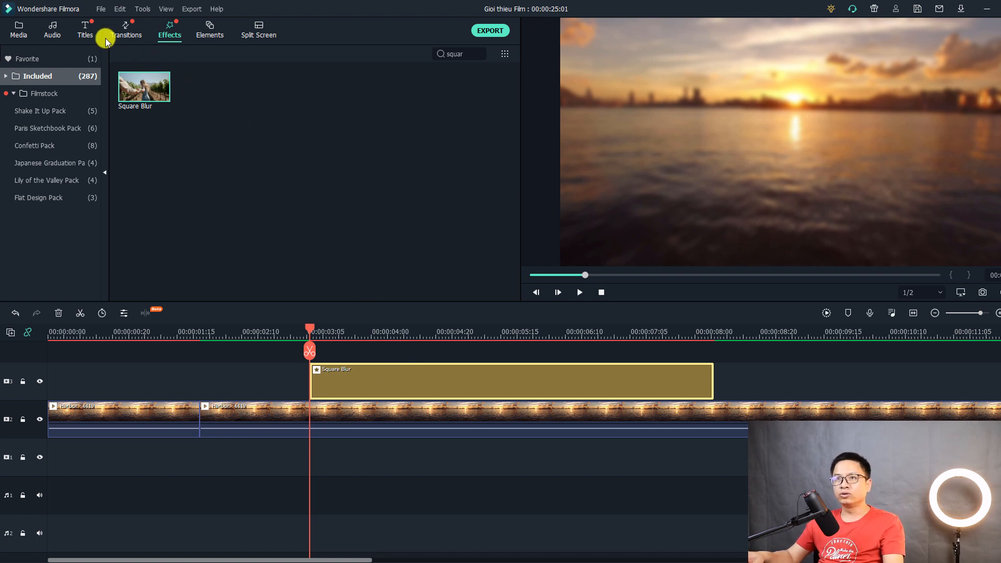
Browse the Titles category and search the presets for 'title 6'.
{"action": "left_click", "coordinate": [83, 29]}
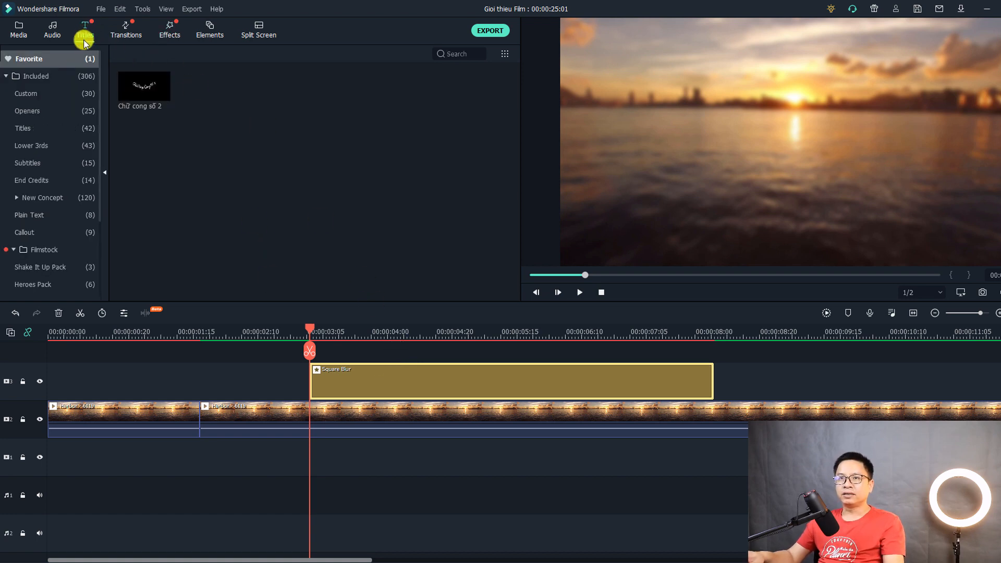
{"action": "left_click", "coordinate": [23, 128]}
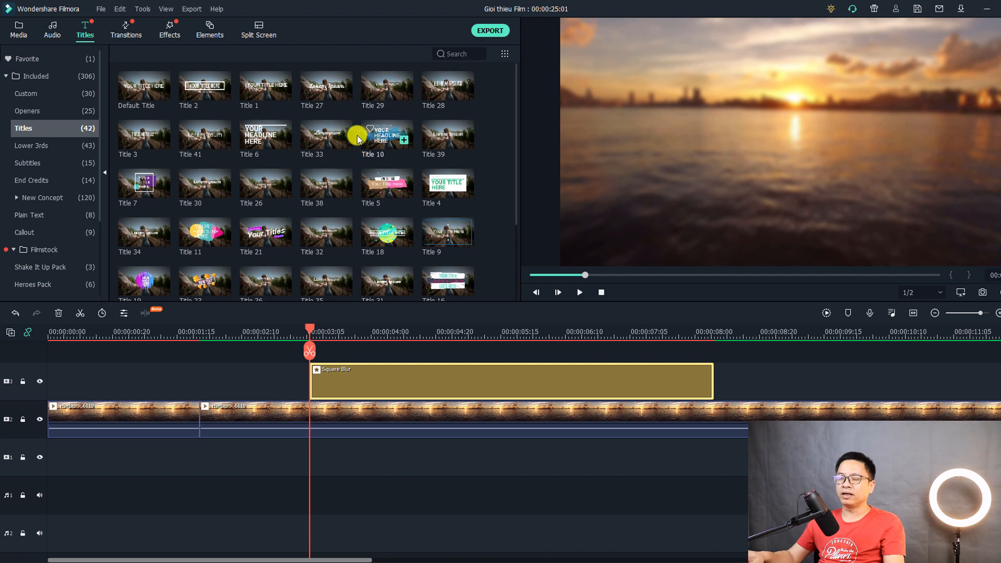
{"action": "mouse_move", "coordinate": [307, 116]}
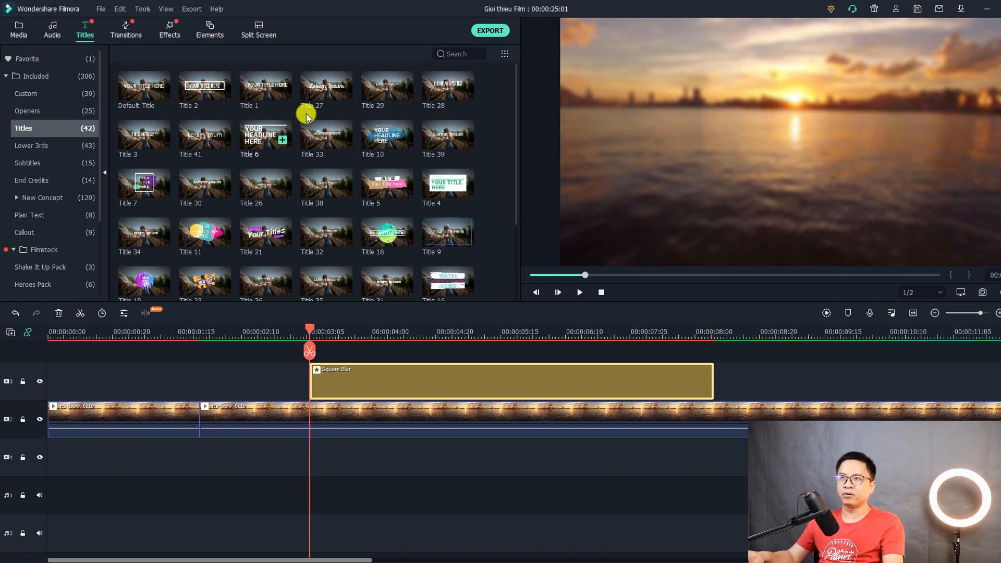
{"action": "left_click", "coordinate": [458, 53]}
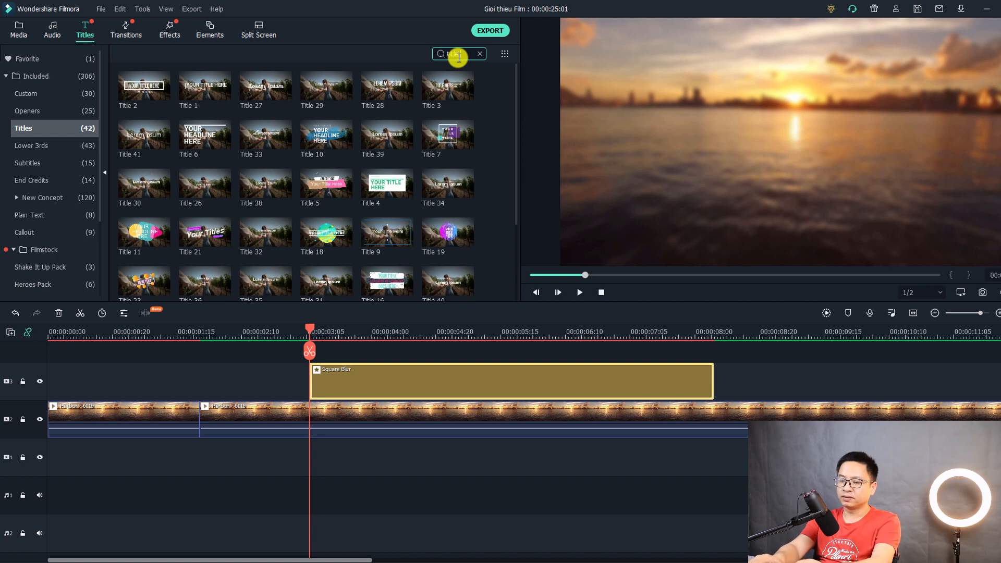
{"action": "type", "text": "title 6"}
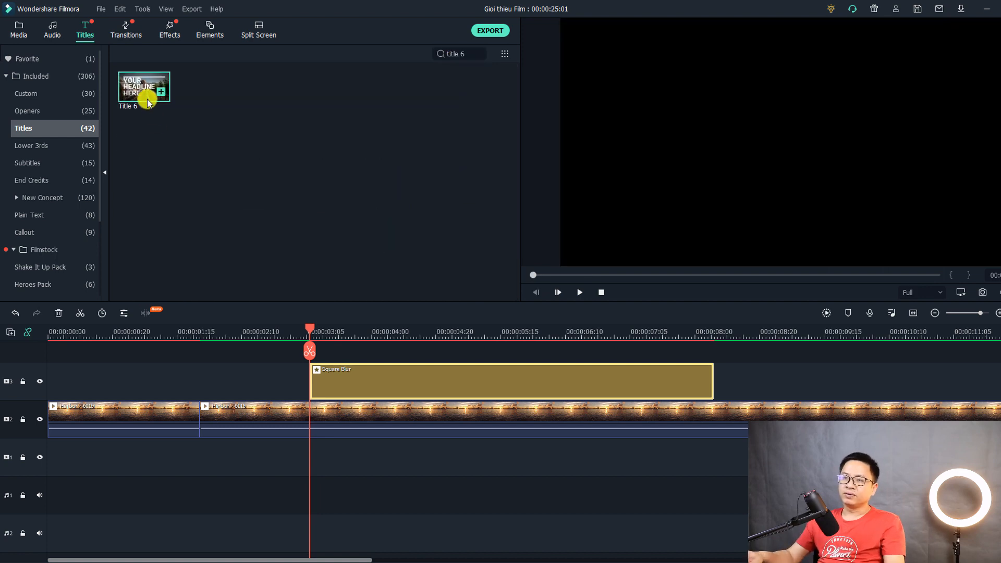
{"action": "mouse_move", "coordinate": [144, 100]}
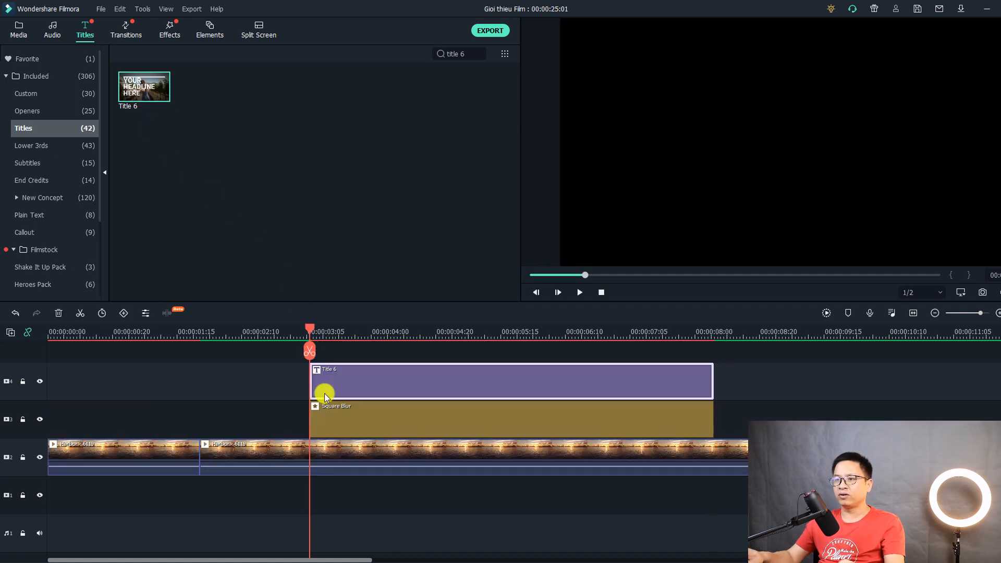
{"action": "mouse_move", "coordinate": [356, 391]}
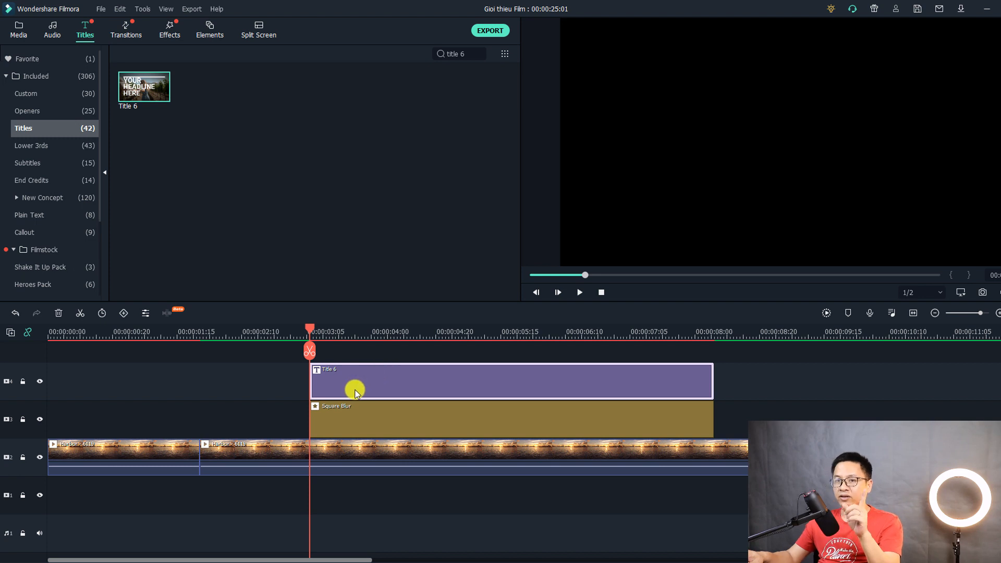
Choose Advanced Edit from the Title 6 clip's right-click menu.
{"action": "right_click", "coordinate": [356, 392]}
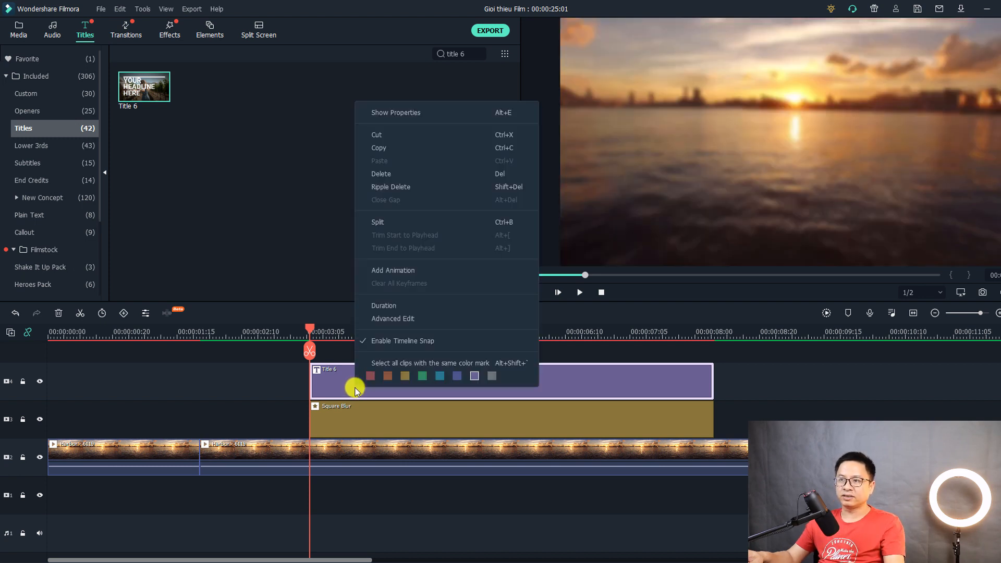
{"action": "mouse_move", "coordinate": [377, 321]}
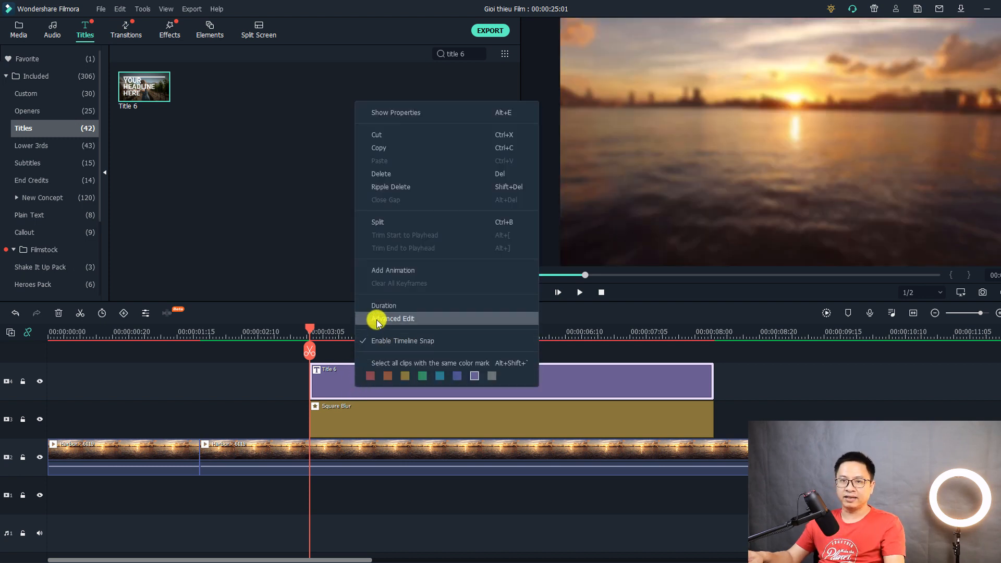
{"action": "left_click", "coordinate": [394, 318]}
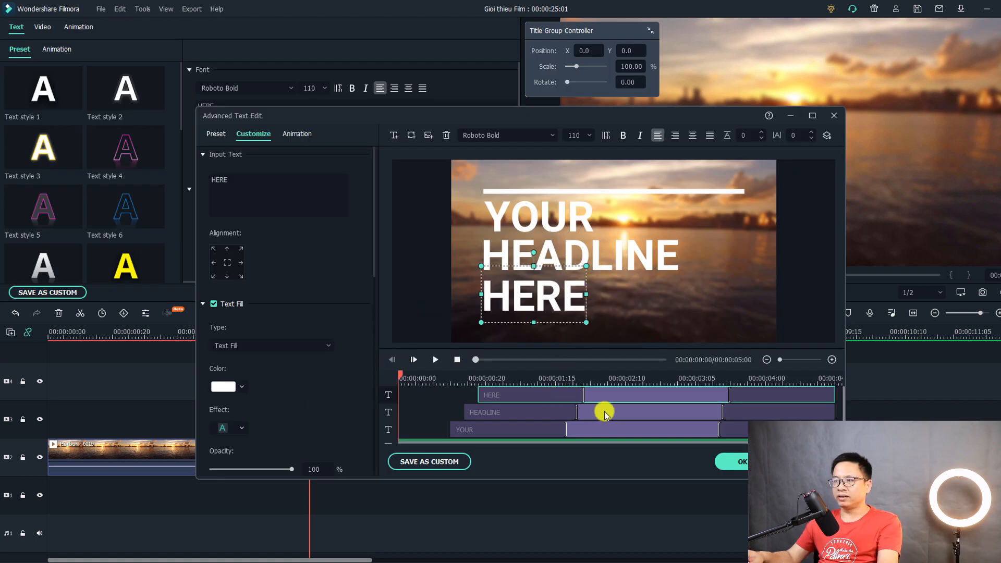
Delete the YOUR, HEADLINE and HERE text, then shorten and recentre the white line.
{"action": "left_click", "coordinate": [586, 430]}
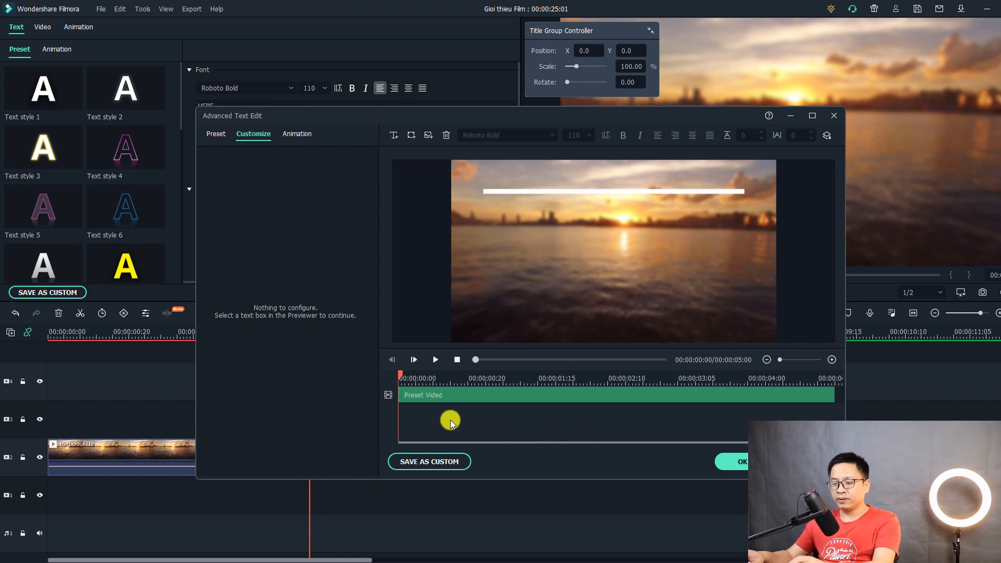
{"action": "left_click", "coordinate": [434, 359]}
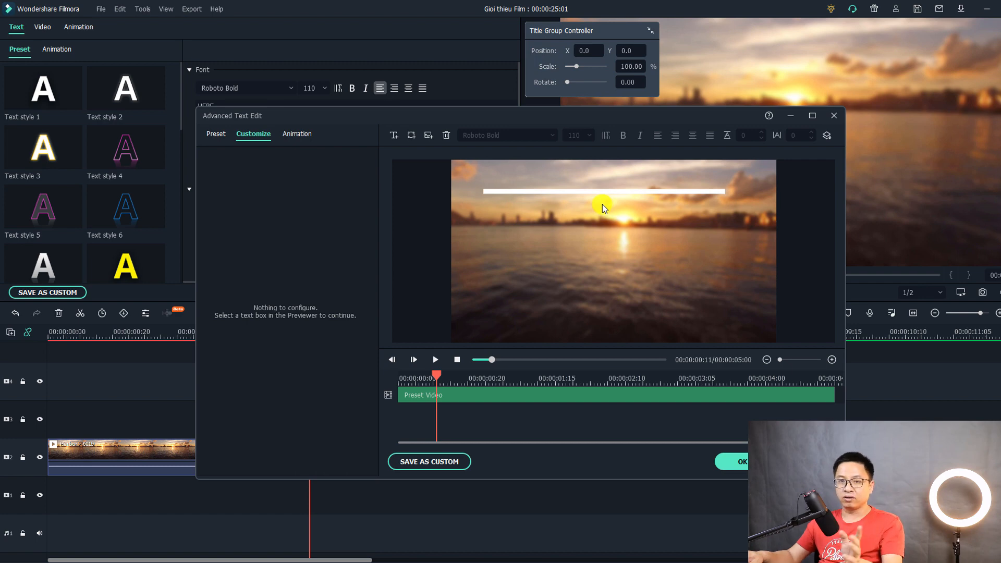
{"action": "left_click", "coordinate": [604, 192]}
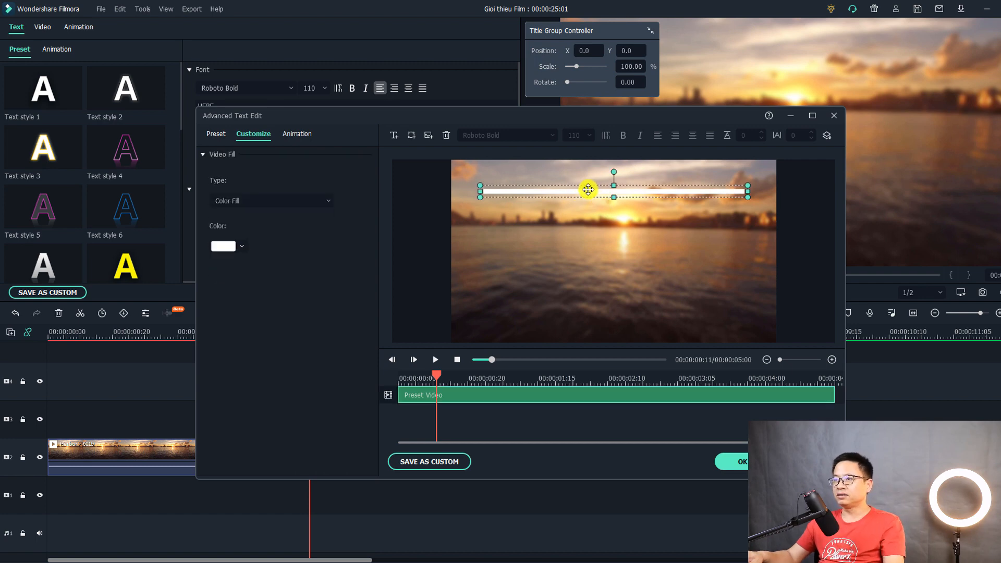
{"action": "left_click_drag", "start_coordinate": [587, 189], "coordinate": [591, 263]}
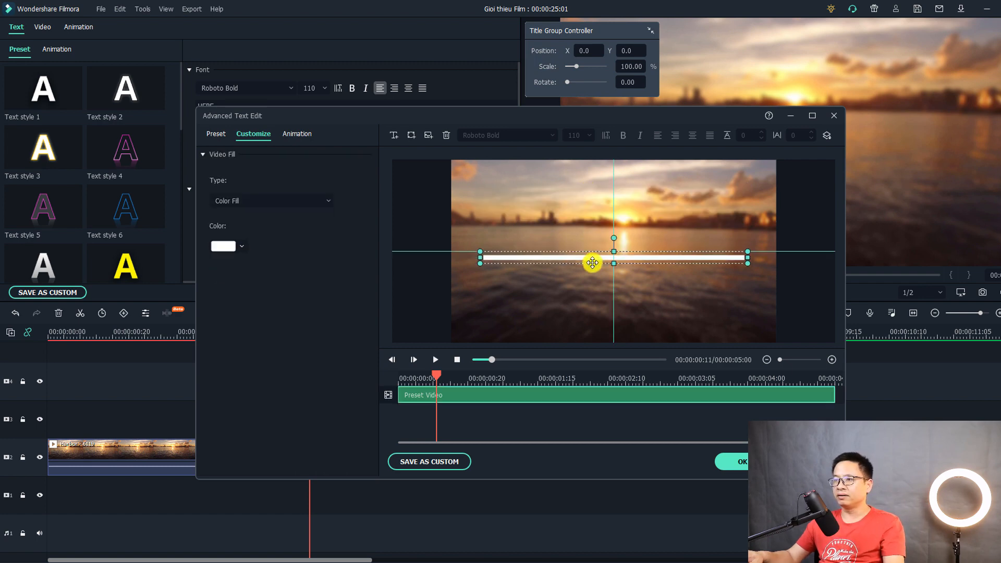
{"action": "left_click_drag", "start_coordinate": [591, 263], "coordinate": [616, 277]}
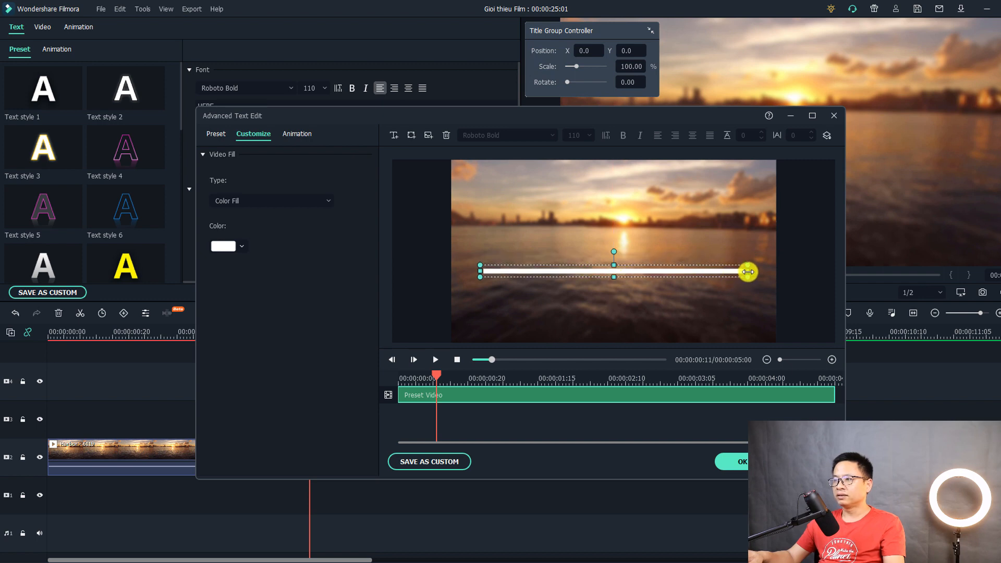
{"action": "left_click_drag", "start_coordinate": [746, 272], "coordinate": [662, 270]}
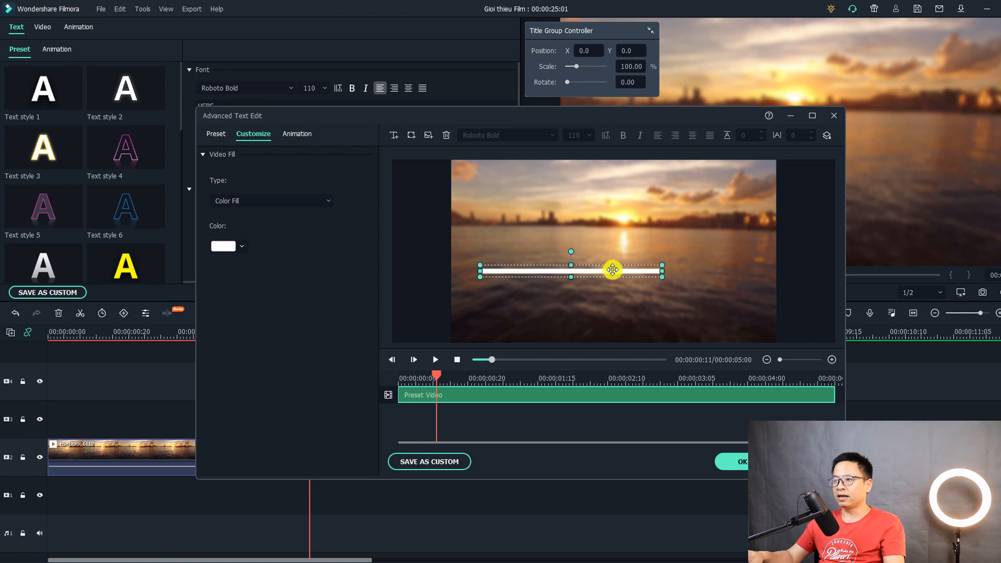
{"action": "left_click_drag", "start_coordinate": [612, 269], "coordinate": [635, 273]}
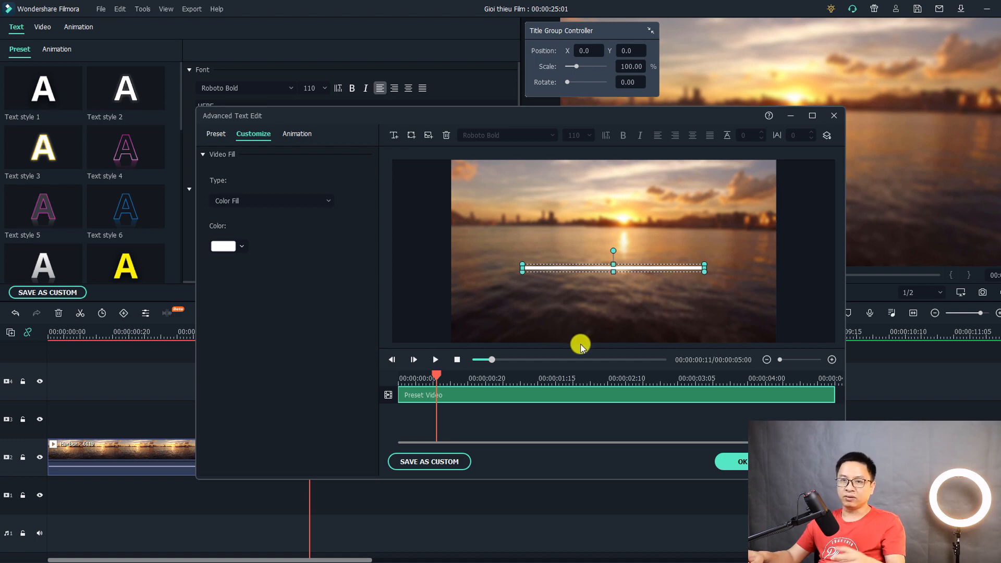
{"action": "mouse_move", "coordinate": [394, 143]}
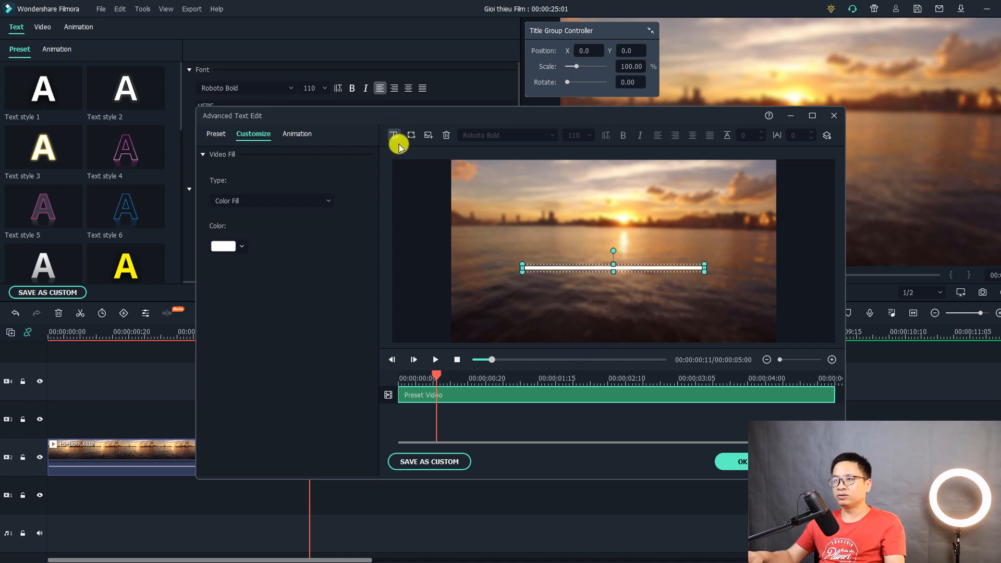
Add a 'Simple Title' text box in Bebas Neue Book just above the white line.
{"action": "left_click", "coordinate": [394, 135]}
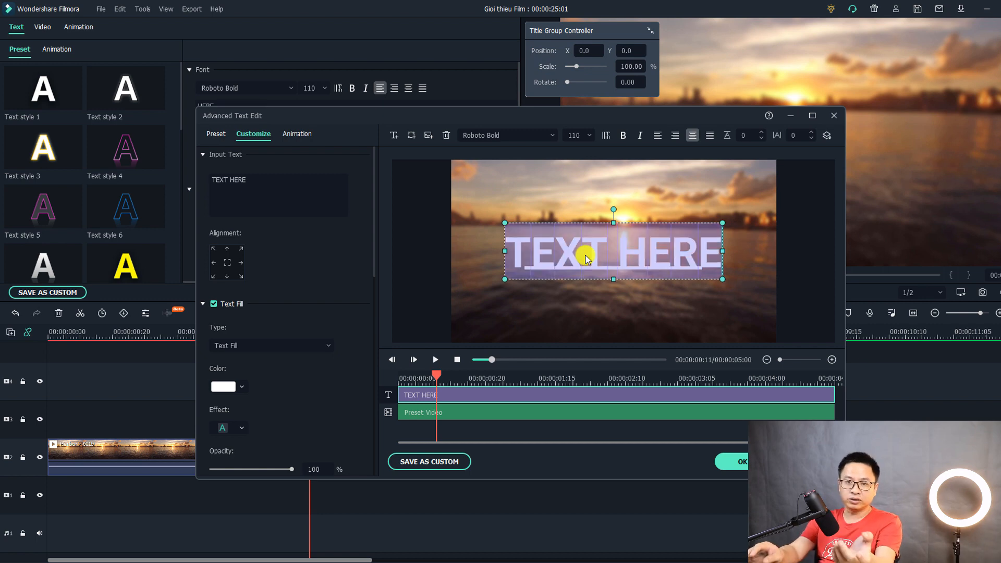
{"action": "type", "text": "Simple Title"}
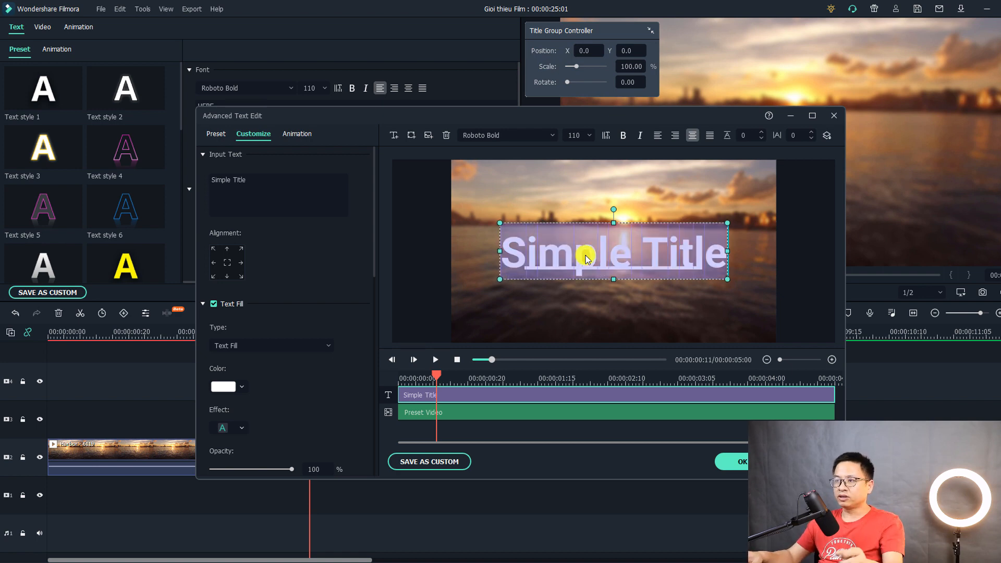
{"action": "mouse_move", "coordinate": [576, 242]}
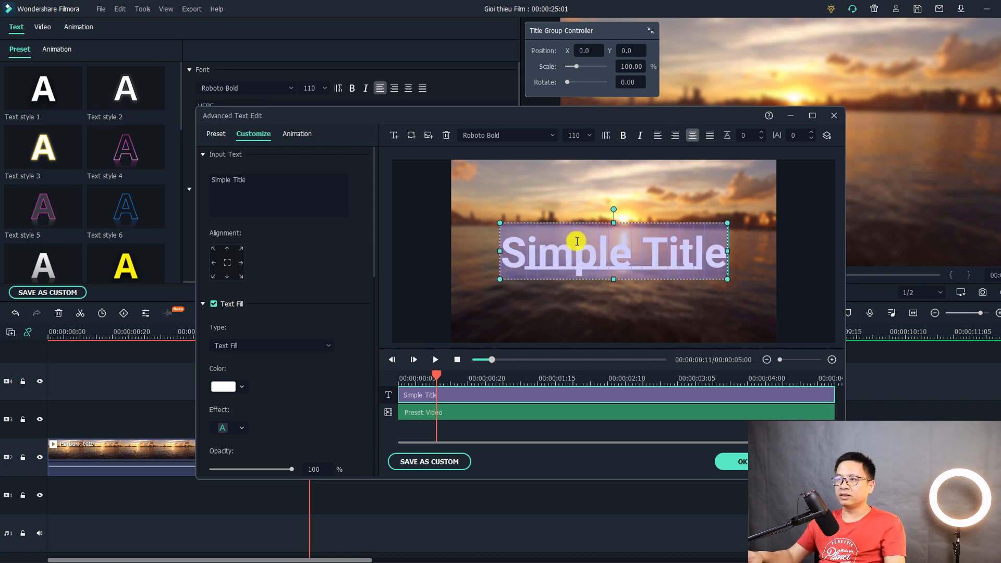
{"action": "left_click", "coordinate": [504, 135]}
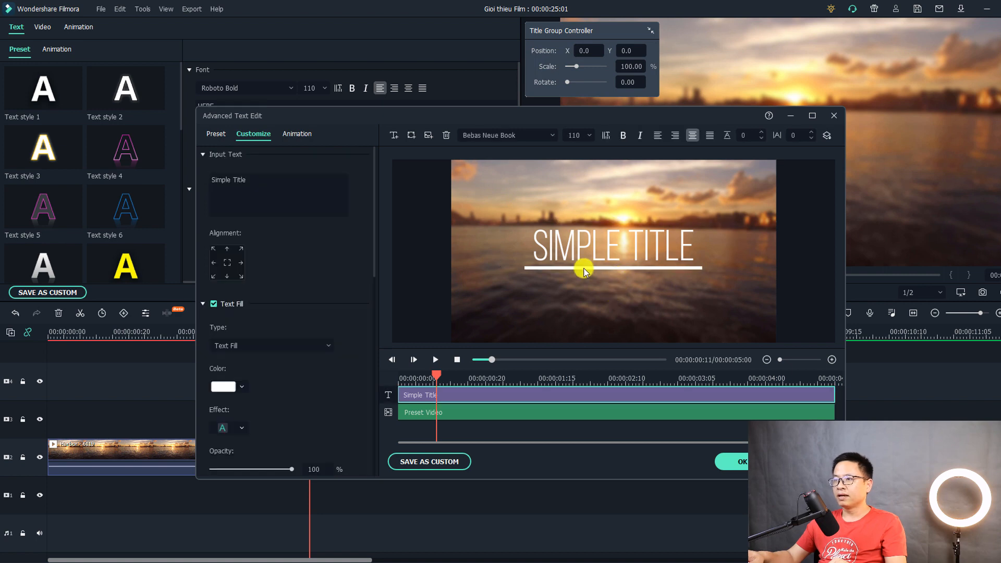
{"action": "left_click", "coordinate": [584, 269]}
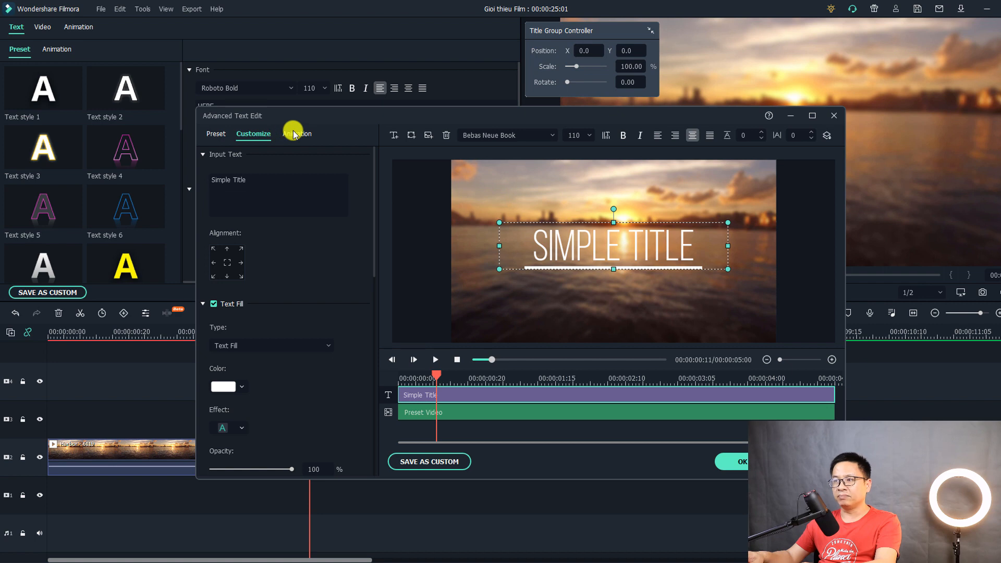
Apply a brief Up Dir Insert entrance animation to SIMPLE TITLE, preview it, and confirm.
{"action": "left_click", "coordinate": [297, 134]}
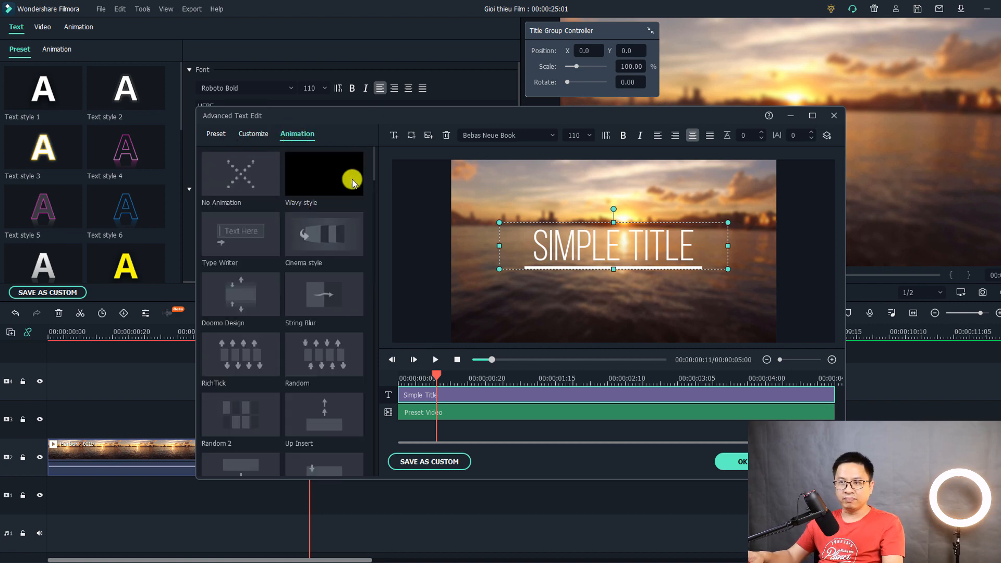
{"action": "scroll", "scroll_direction": "down", "scroll_amount": 3}
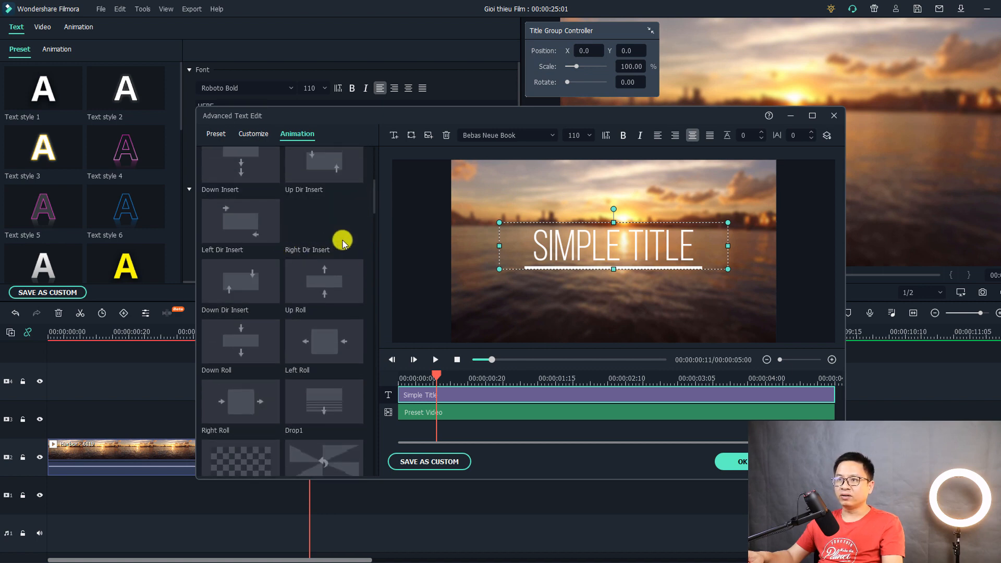
{"action": "mouse_move", "coordinate": [332, 174]}
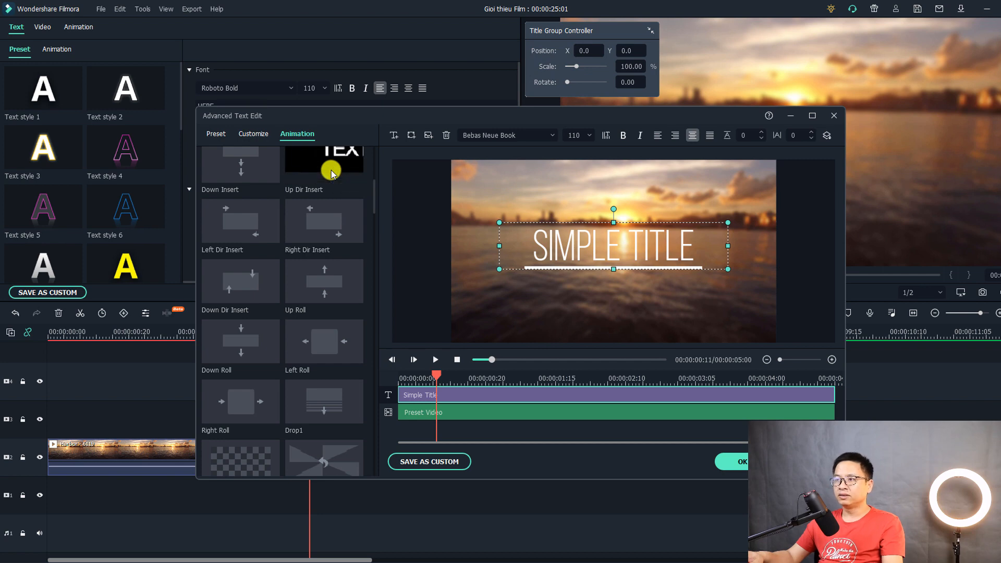
{"action": "left_click", "coordinate": [324, 165]}
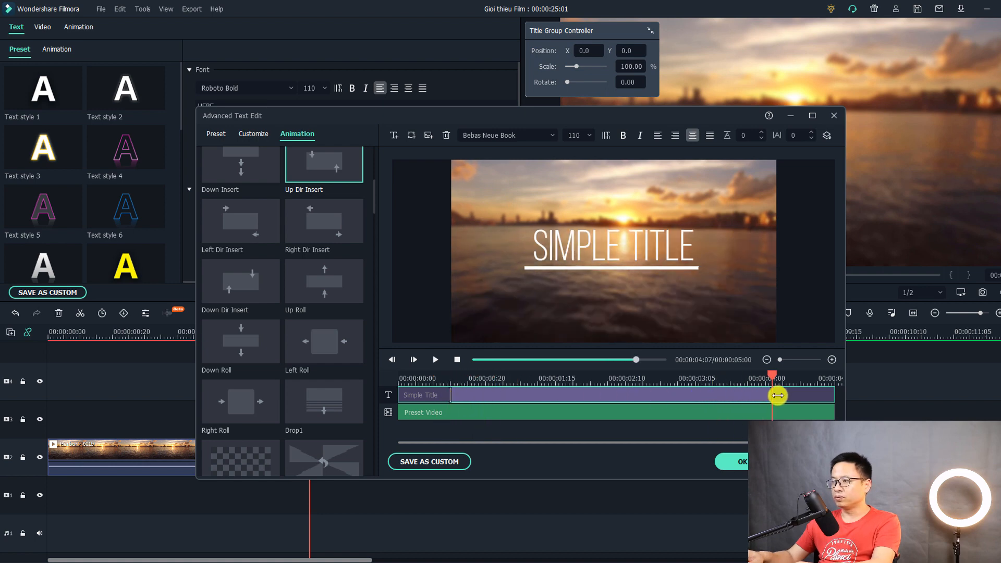
{"action": "left_click_drag", "start_coordinate": [778, 395], "coordinate": [837, 401]}
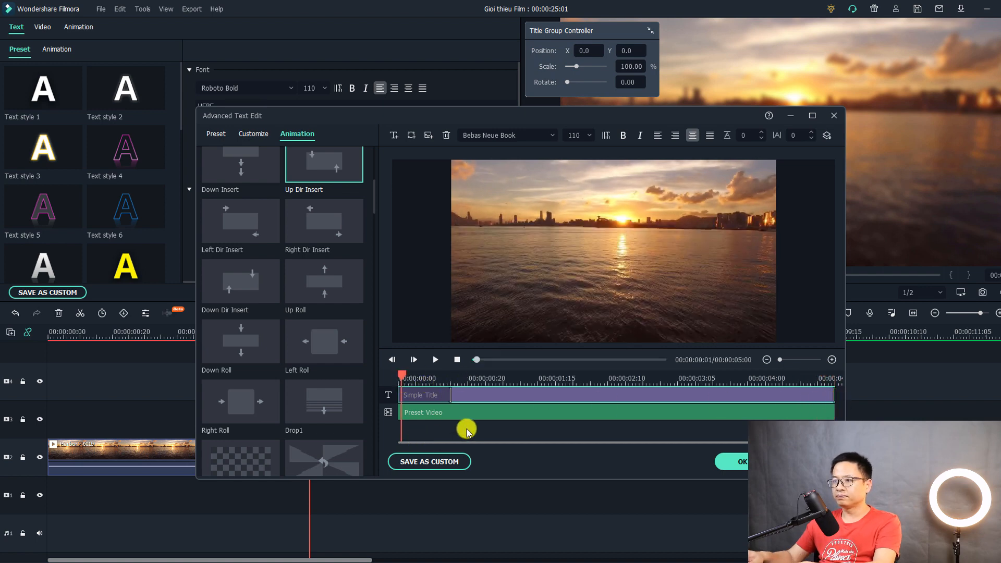
{"action": "left_click", "coordinate": [435, 359]}
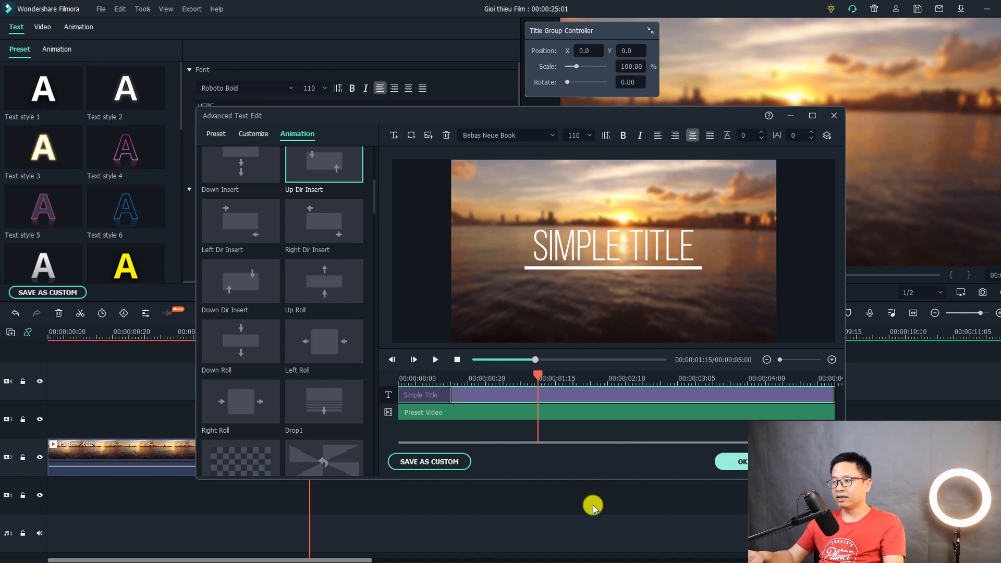
{"action": "left_click", "coordinate": [741, 461]}
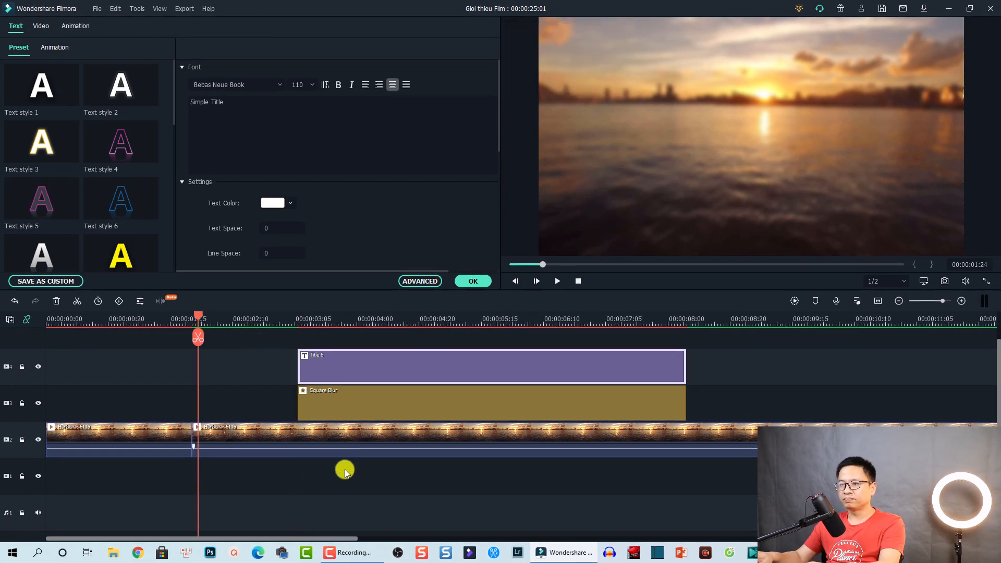
Preview the finished SIMPLE TITLE intro partway through the clip.
{"action": "left_click", "coordinate": [557, 281]}
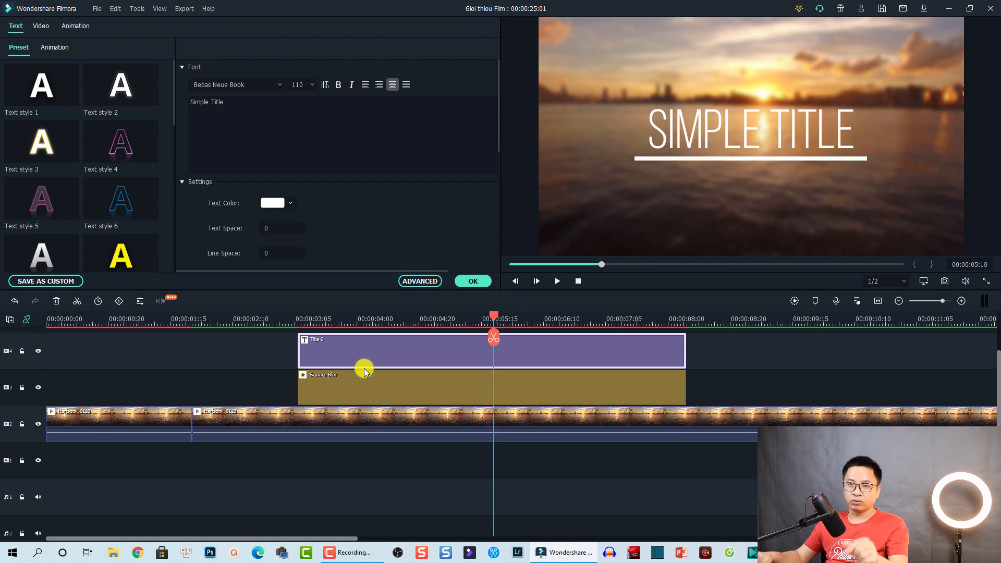
{"action": "mouse_move", "coordinate": [427, 301]}
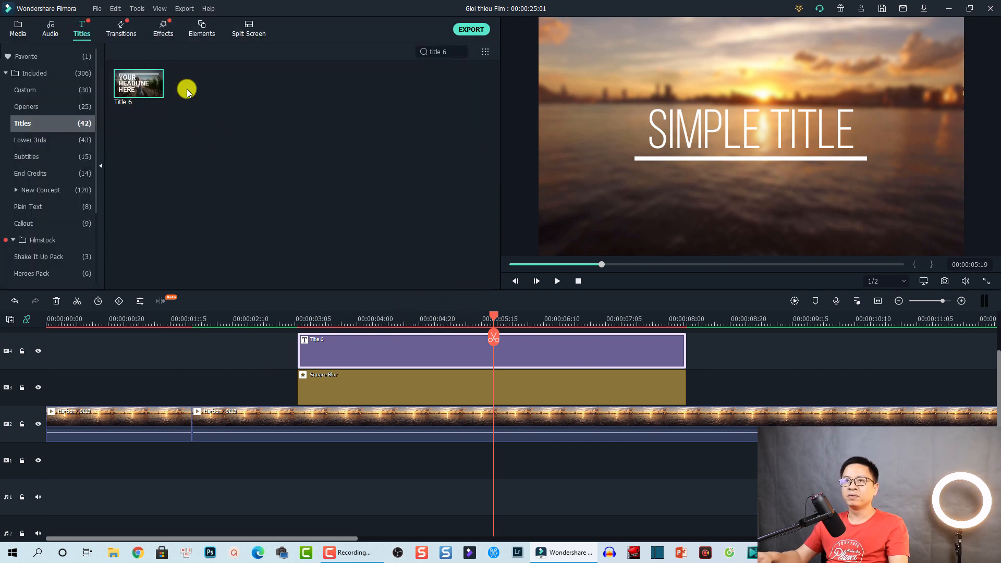
Place the Included Dissolve transition at the start of Title 6 and play it back.
{"action": "left_click", "coordinate": [121, 30]}
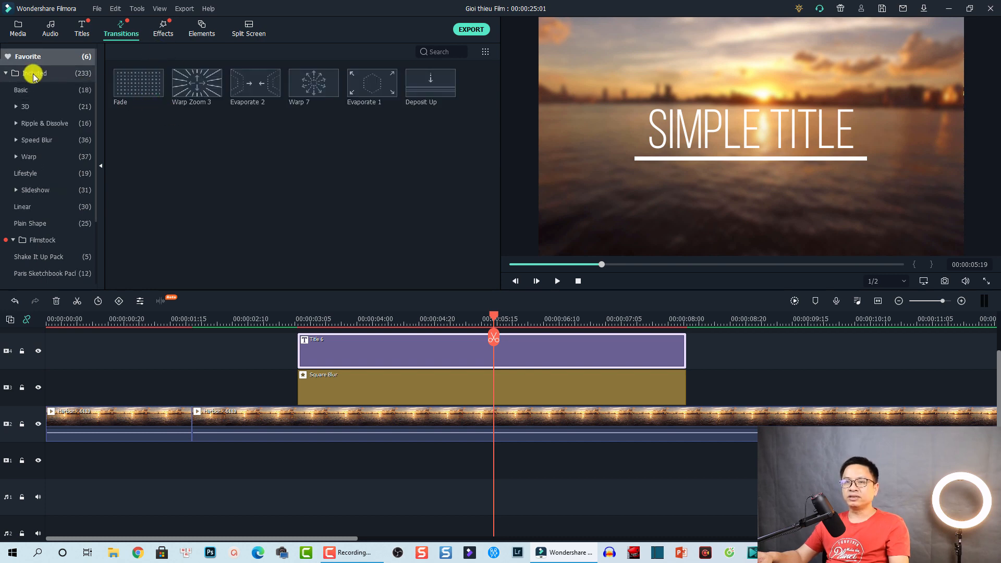
{"action": "left_click", "coordinate": [35, 73]}
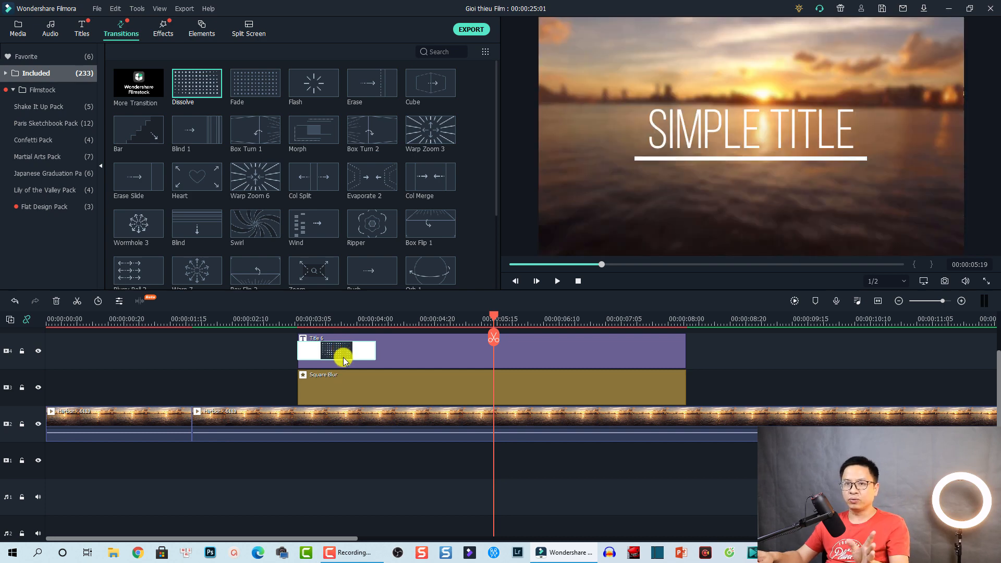
{"action": "left_click", "coordinate": [277, 321]}
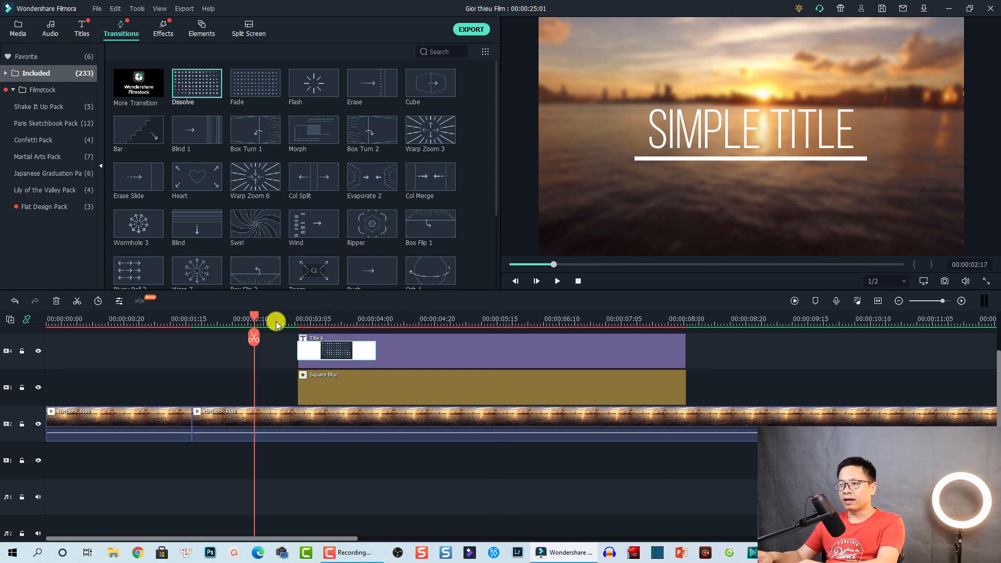
{"action": "left_click", "coordinate": [557, 281]}
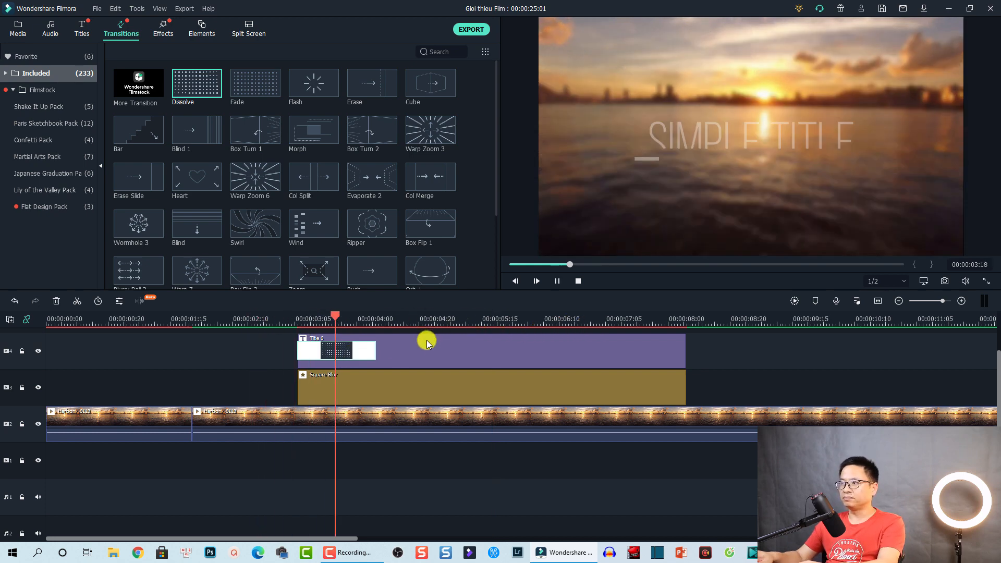
{"action": "left_click", "coordinate": [557, 281]}
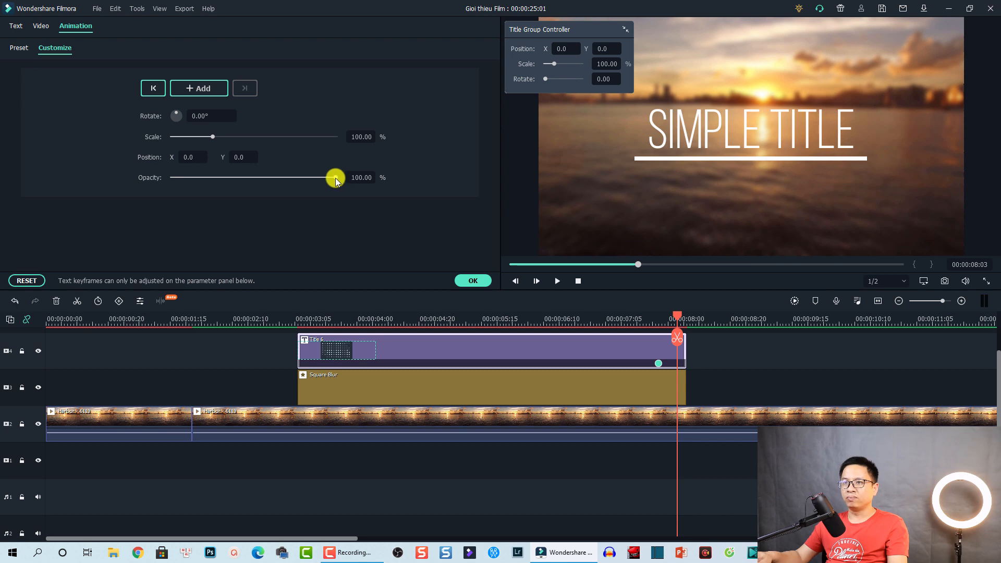
Set the title's Opacity to 0 at its last keyframe and confirm the fade-out.
{"action": "left_click_drag", "start_coordinate": [335, 178], "coordinate": [254, 178]}
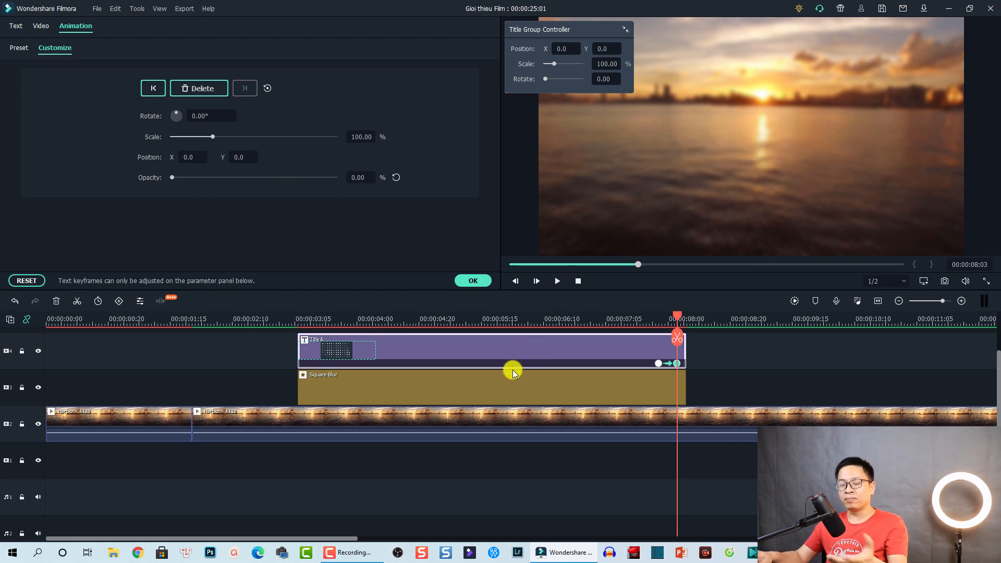
{"action": "left_click", "coordinate": [898, 300]}
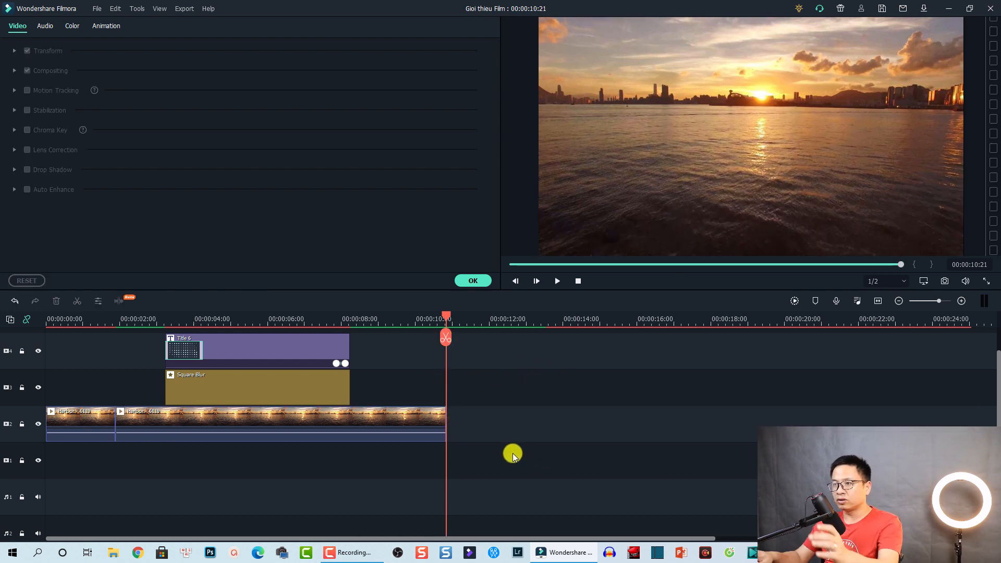
Fade the second harbor sunset clip to Opacity 0 at its end with keyframes.
{"action": "left_click", "coordinate": [276, 419]}
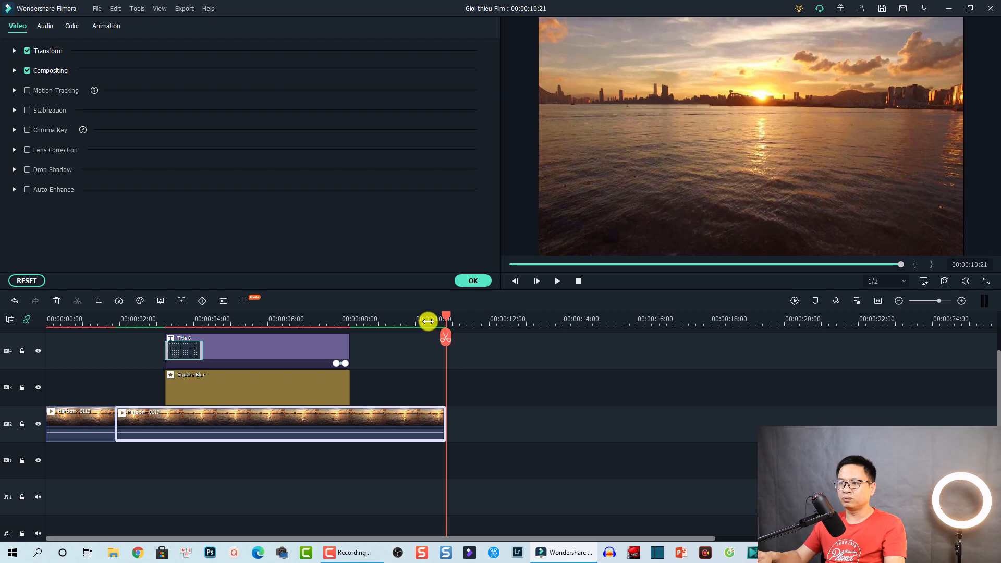
{"action": "left_click_drag", "start_coordinate": [447, 319], "coordinate": [426, 318]}
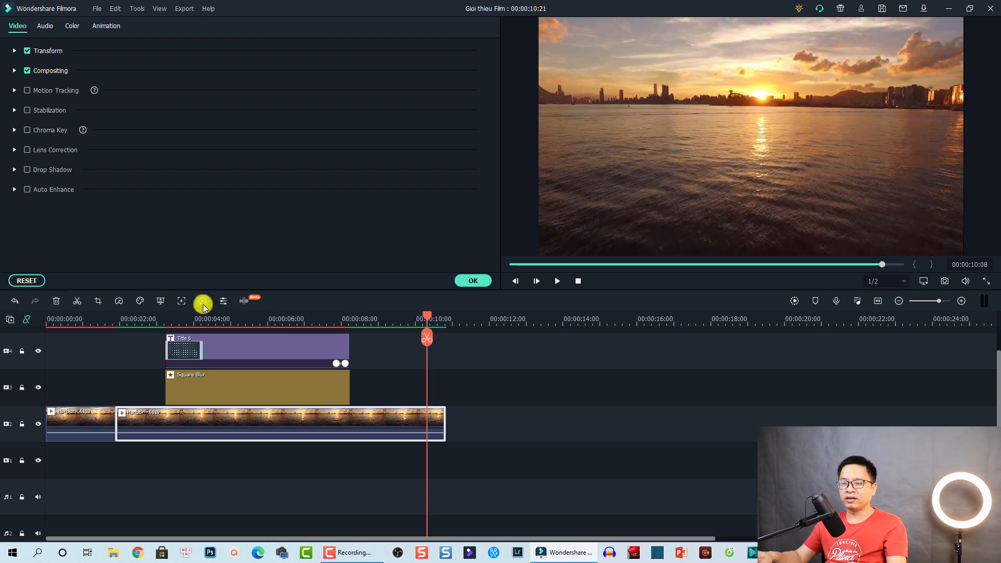
{"action": "left_click", "coordinate": [105, 26]}
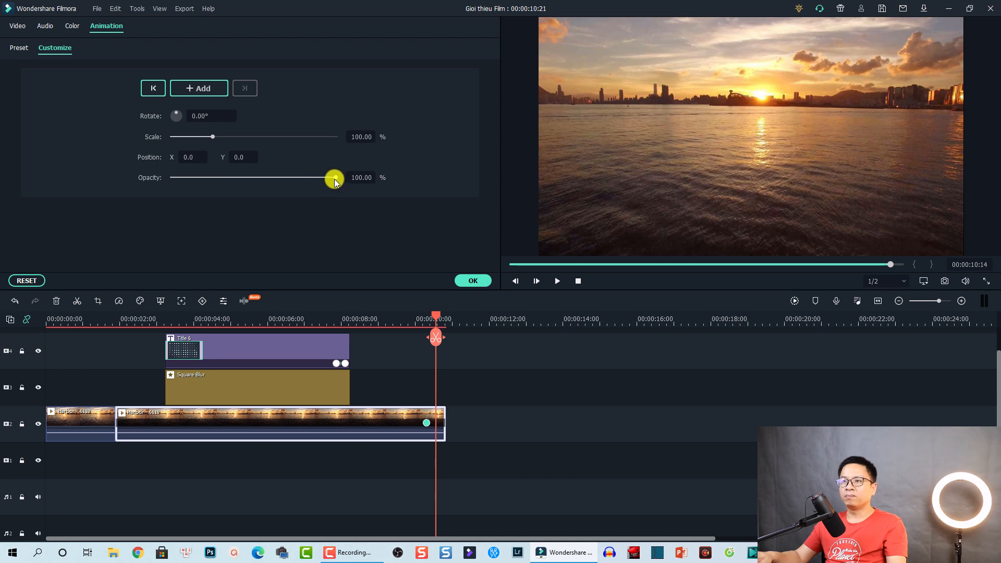
{"action": "left_click_drag", "start_coordinate": [334, 177], "coordinate": [171, 177]}
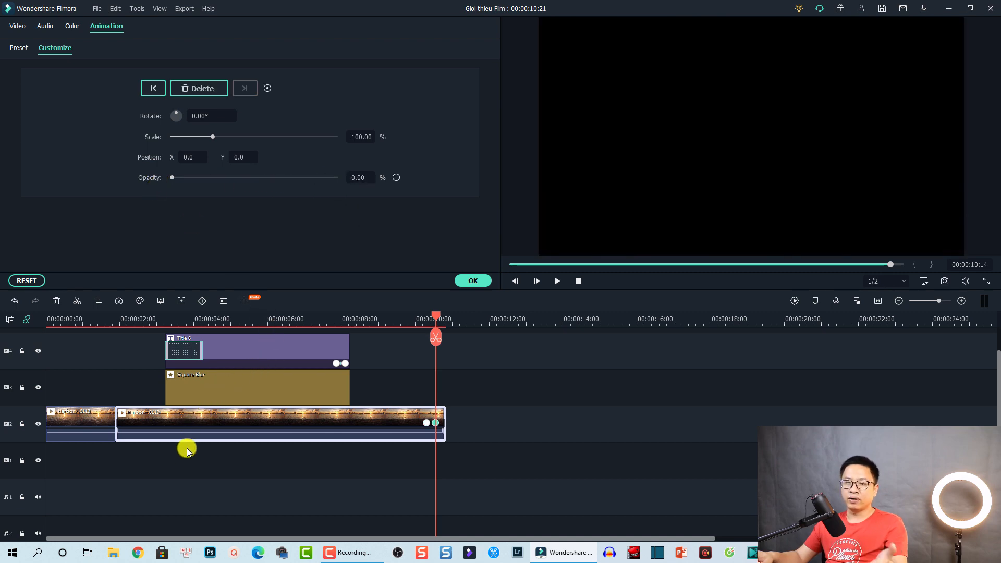